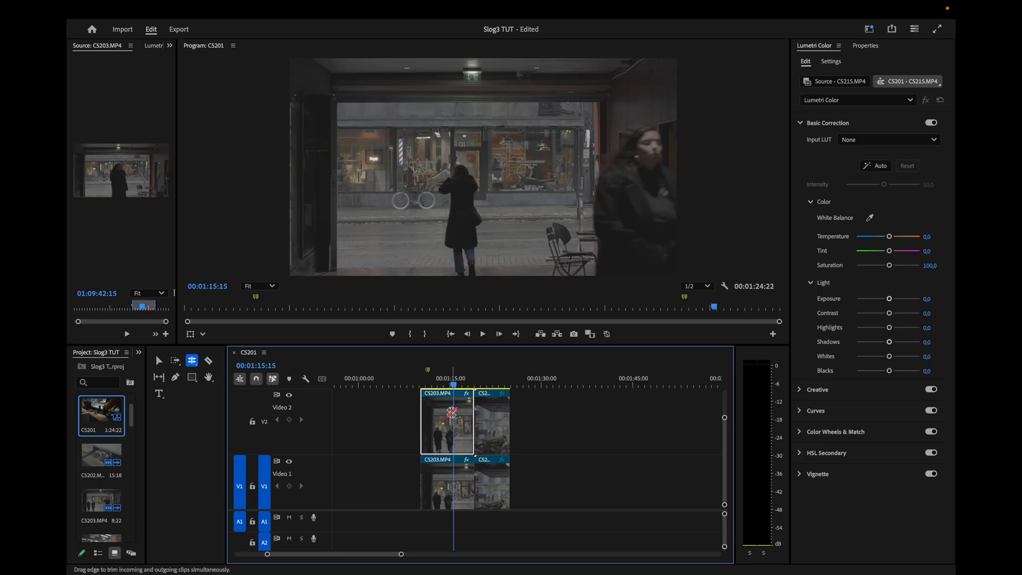
- Select the CS203 clip on V2 and list its two Lumetri Color effect instances
left_click(159, 360)
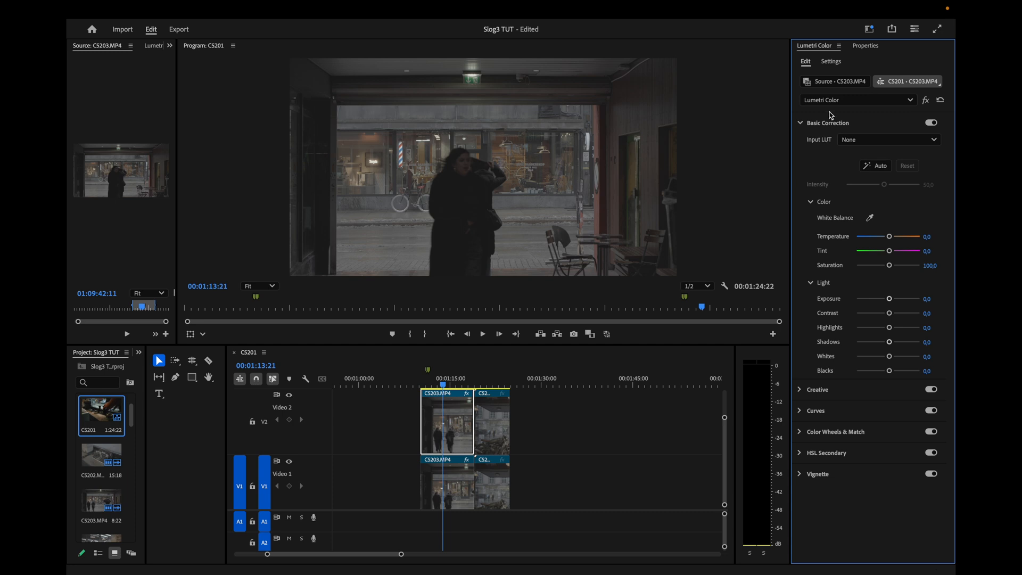
left_click(909, 100)
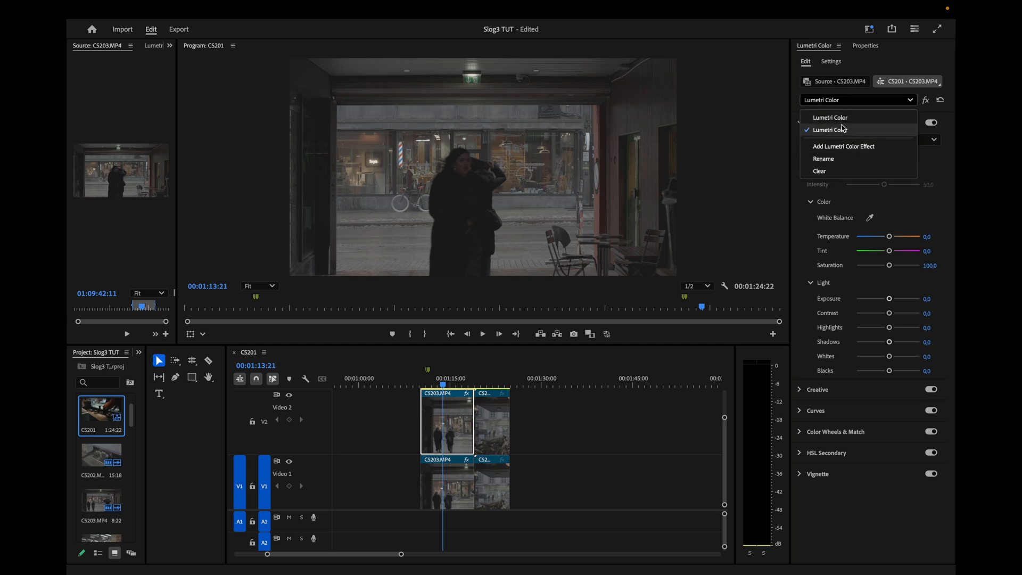
mouse_move(825, 158)
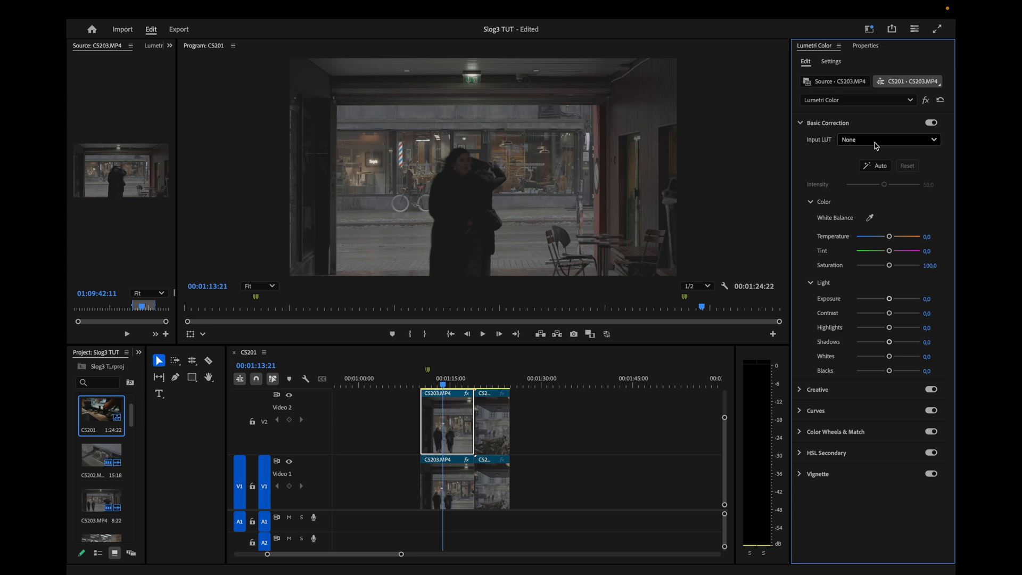
left_click(857, 100)
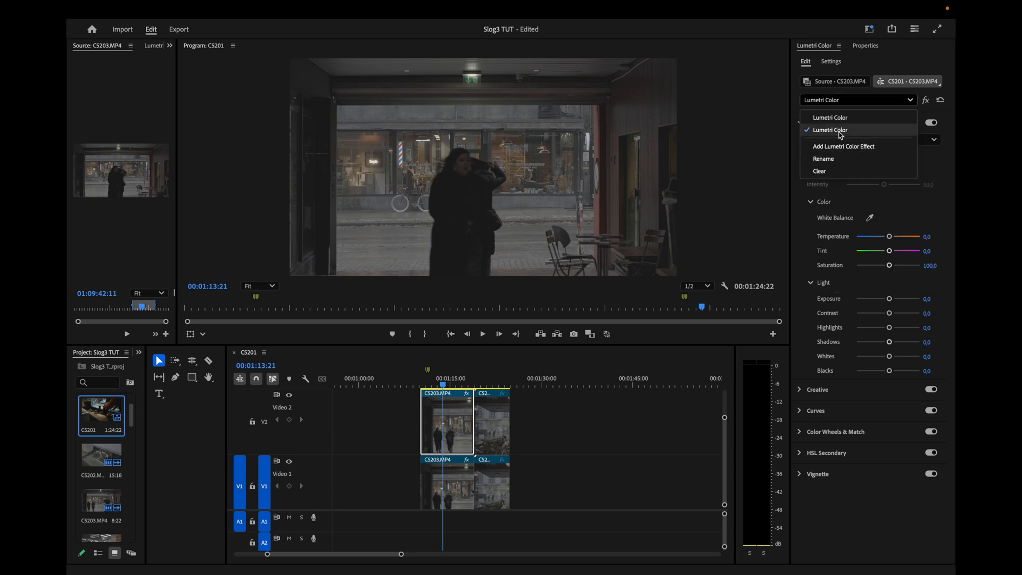
mouse_move(851, 117)
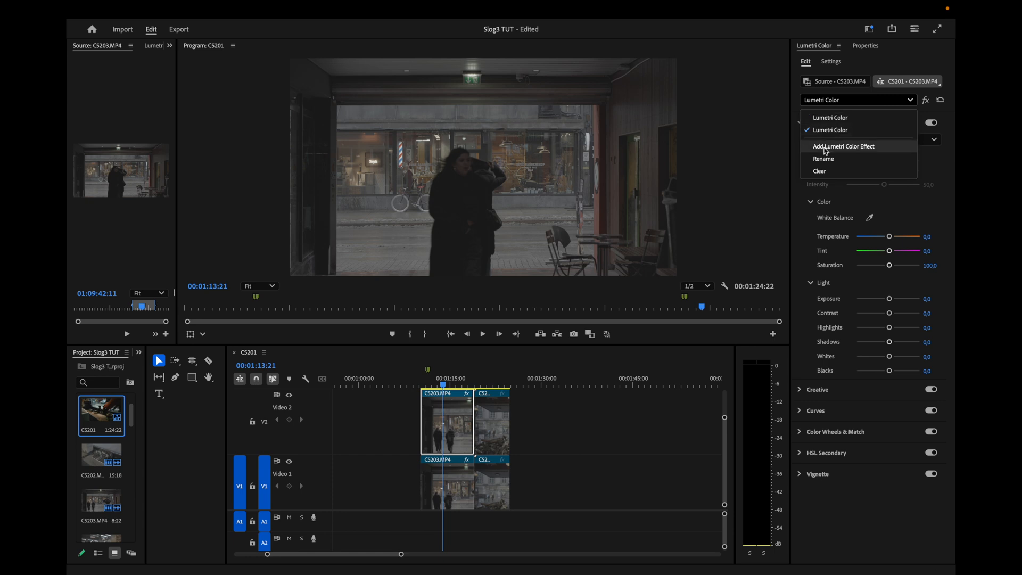
- Name one Lumetri effect 'LUT' and the other 'Adjustments', then return to the LUT effect
left_click(824, 159)
type("LUT")
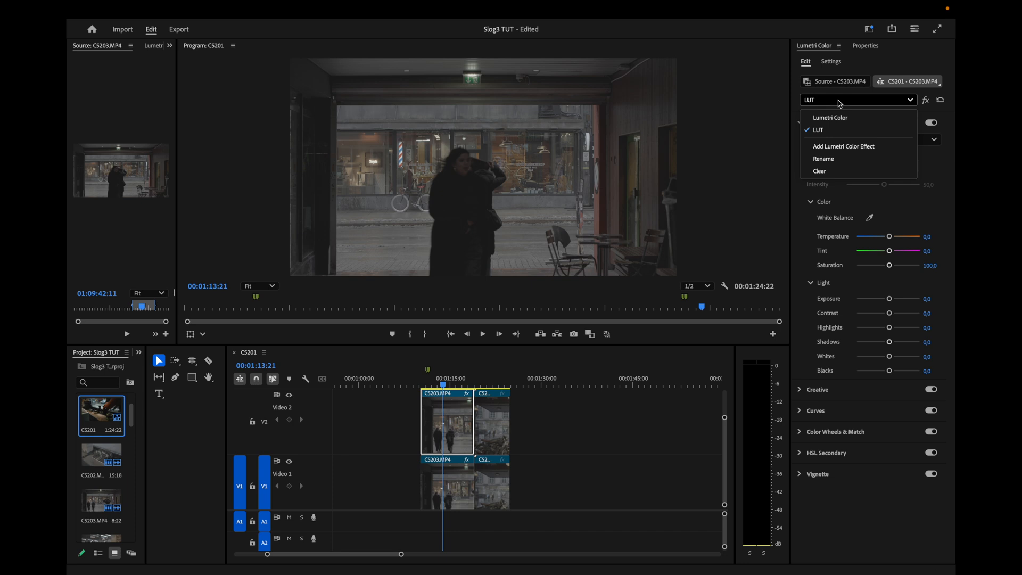
left_click(831, 117)
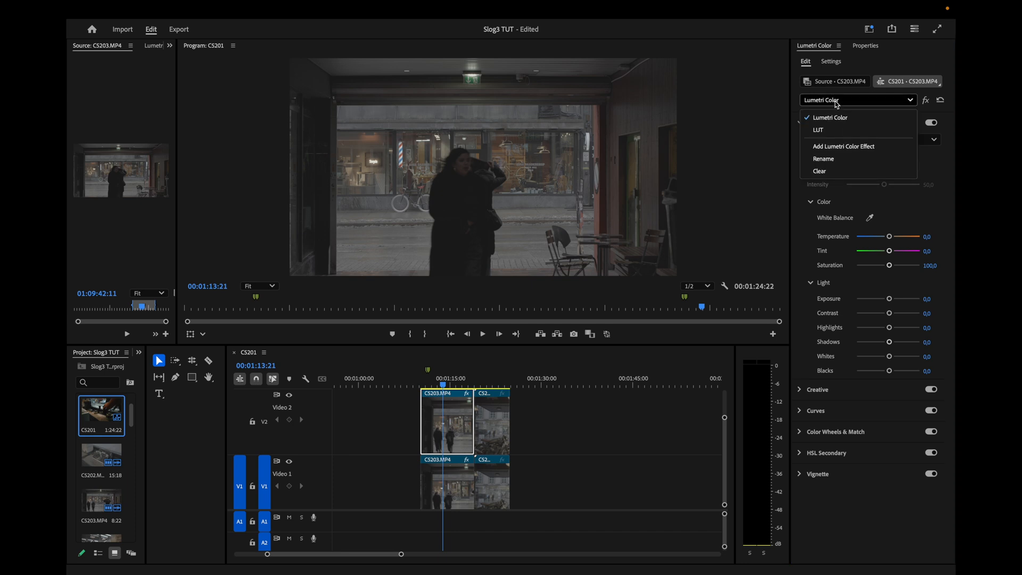
left_click(824, 159)
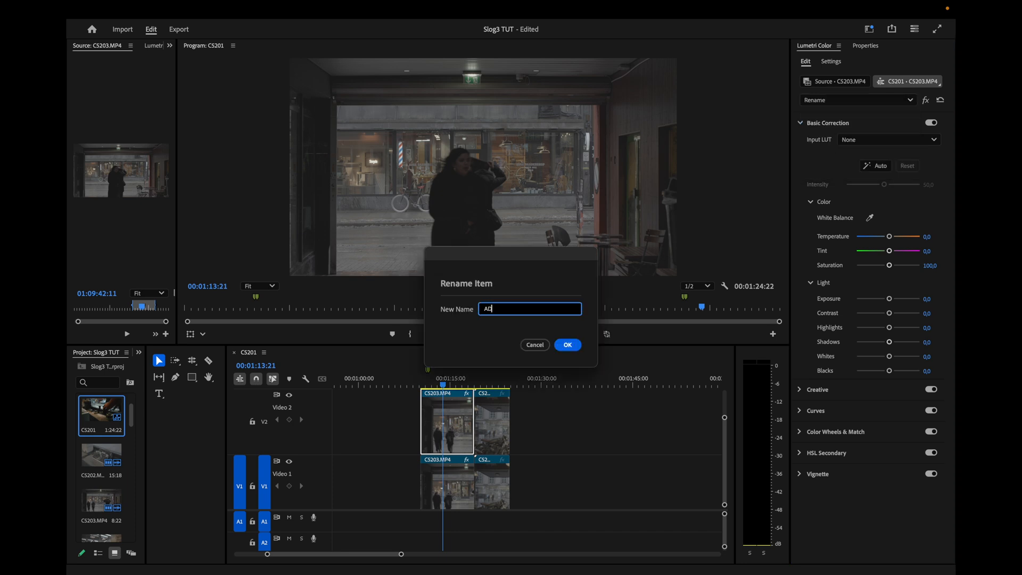
type("Ad")
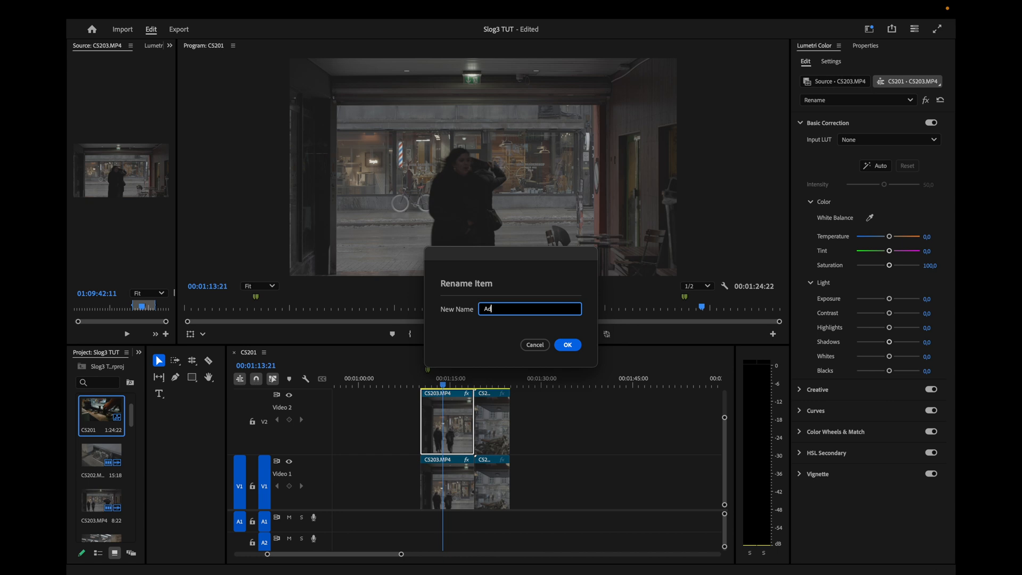
type("djustments")
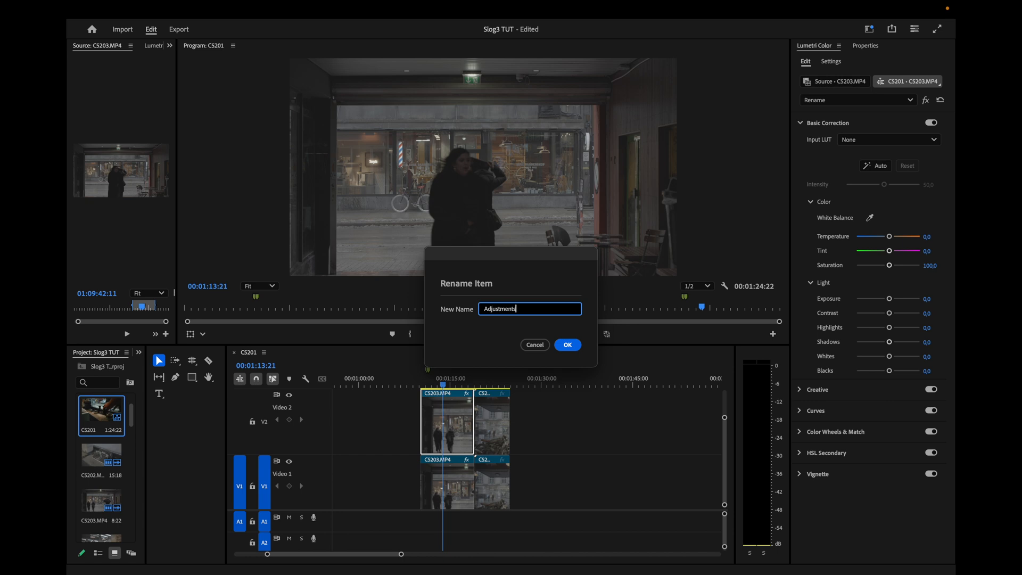
left_click(566, 344)
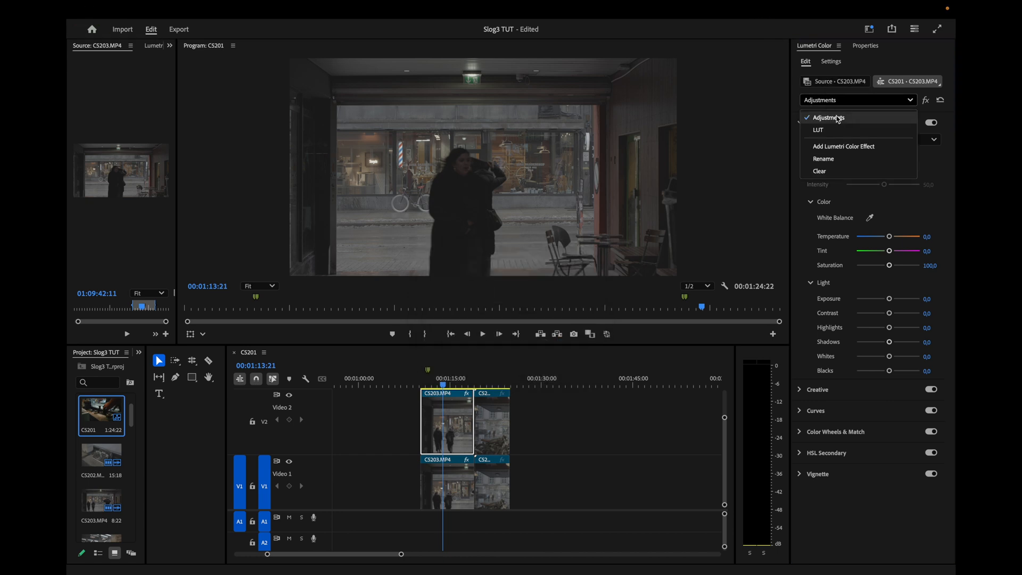
left_click(818, 130)
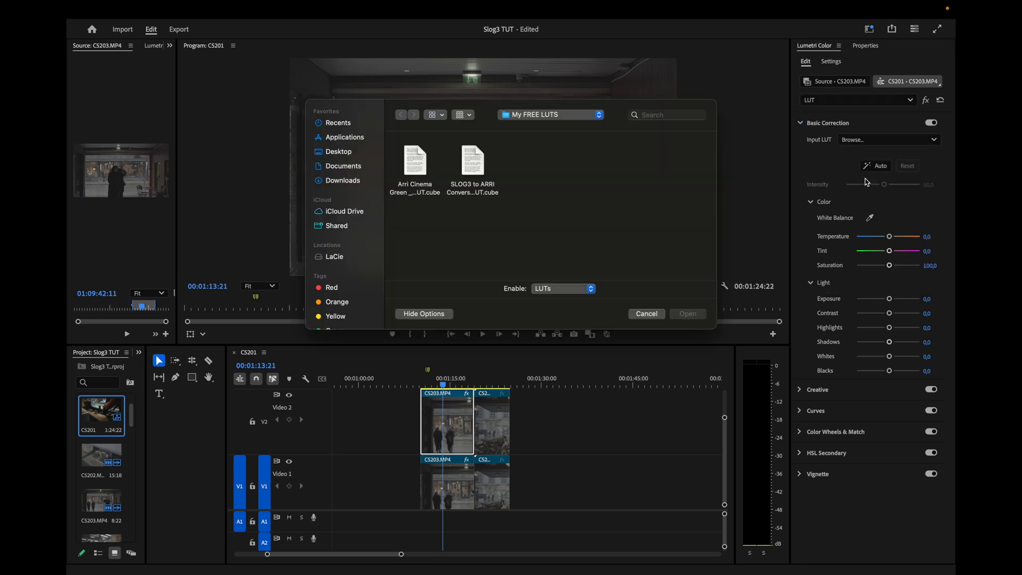
- Choose the Arri Cinema Green .cube file from My FREE LUTS as the Input LUT
left_click(415, 161)
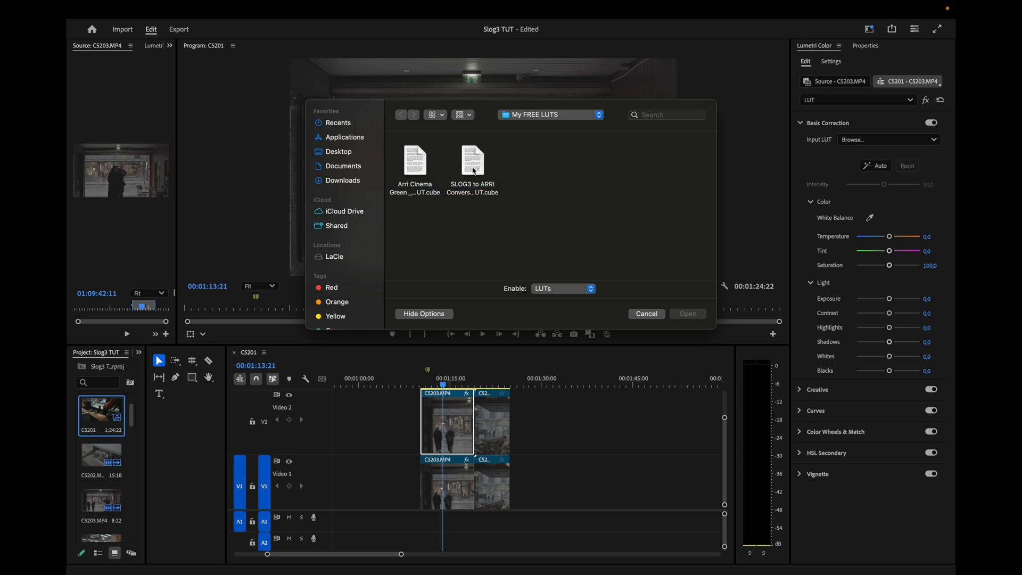
left_click(415, 161)
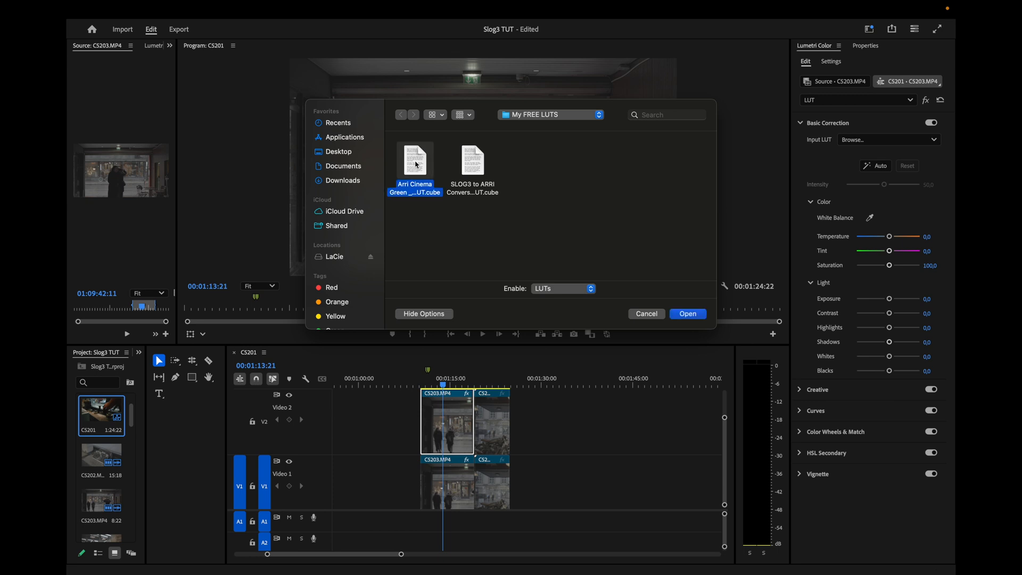
left_click(686, 314)
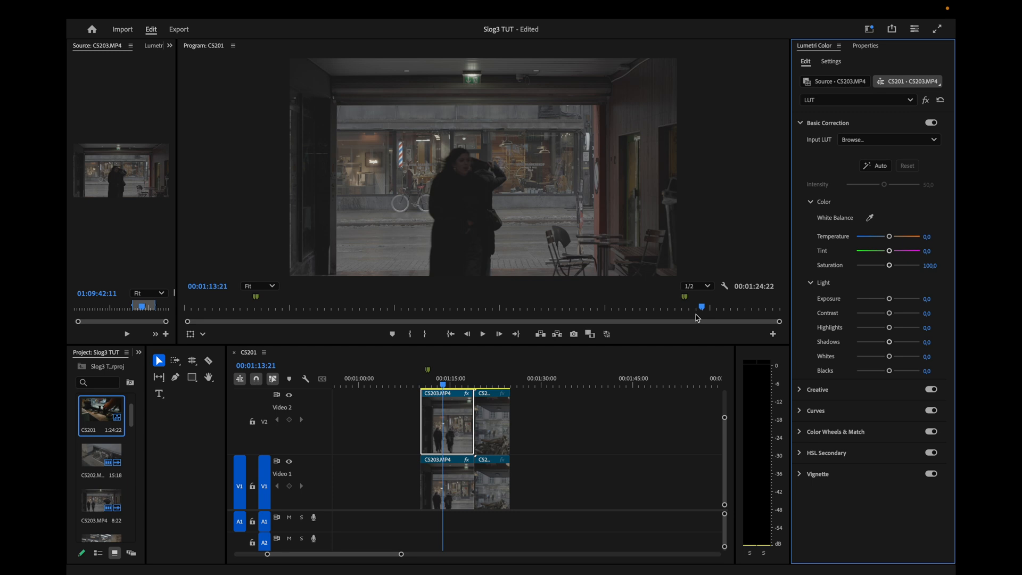
left_click(886, 139)
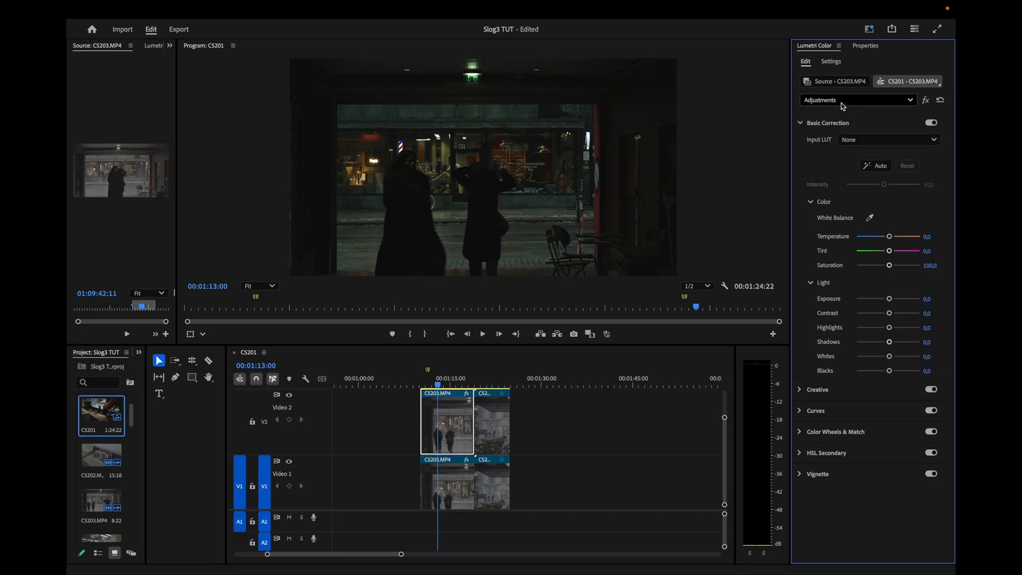
- Raise exposure on the LUT effect, then brighten the Adjustments effect's exposure slightly
left_click(888, 139)
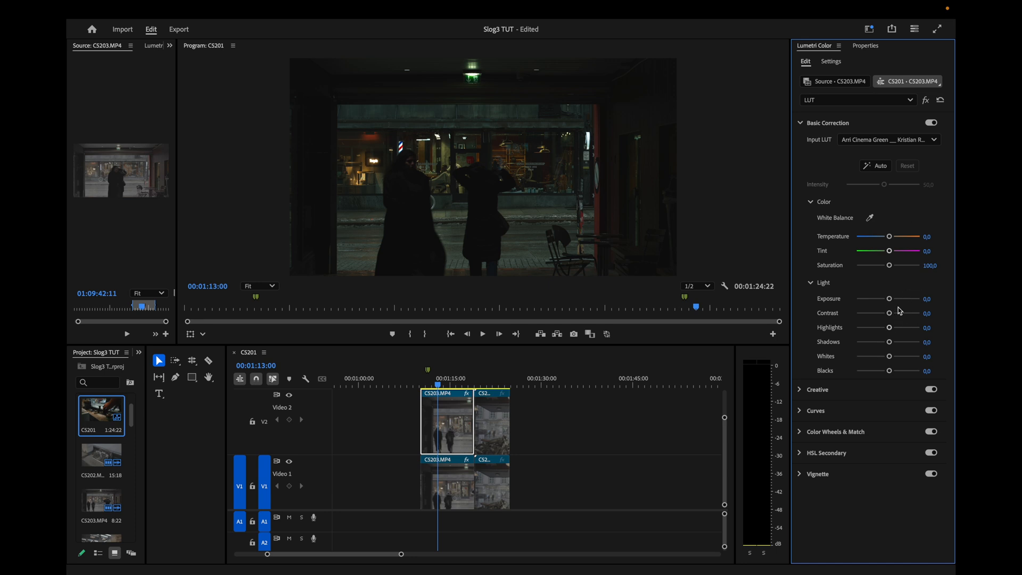
left_click_drag(889, 299, 903, 298)
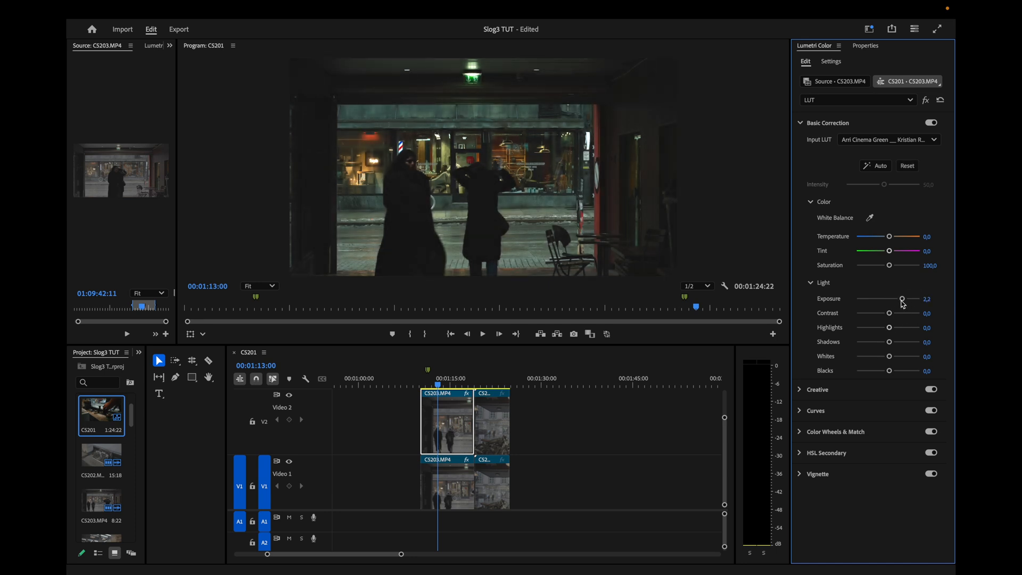
left_click(906, 165)
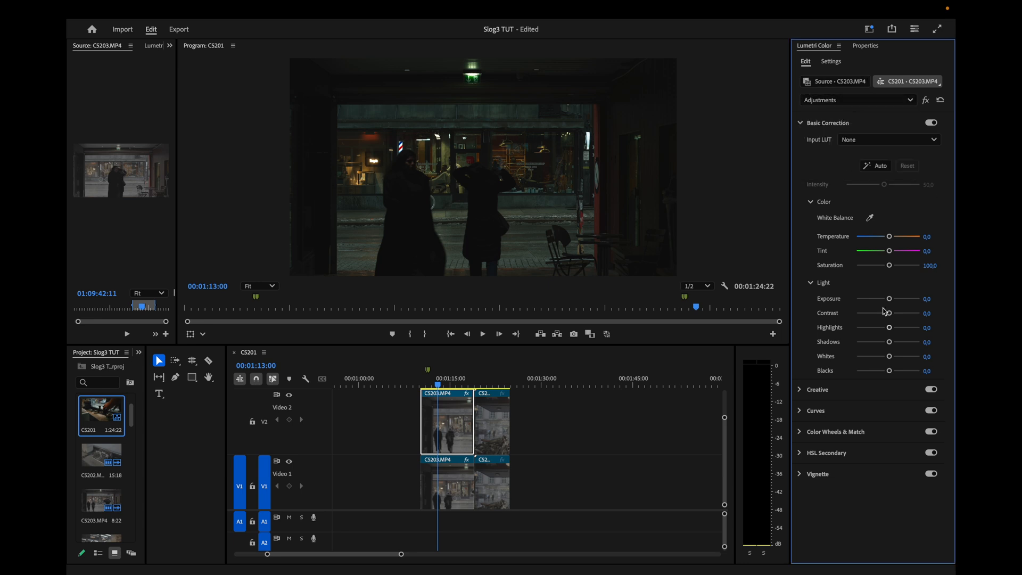
left_click_drag(888, 299, 892, 299)
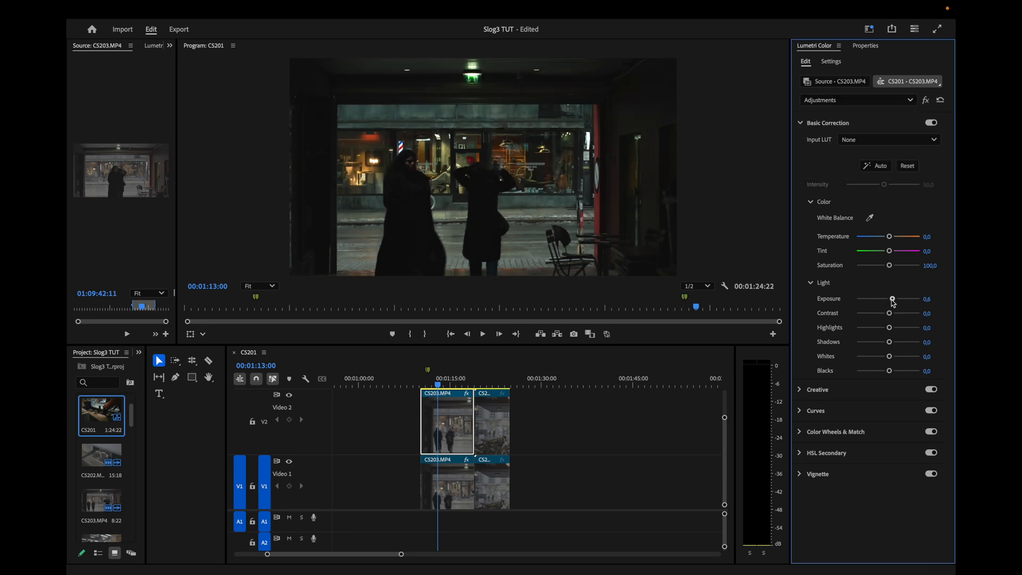
left_click_drag(892, 301, 894, 300)
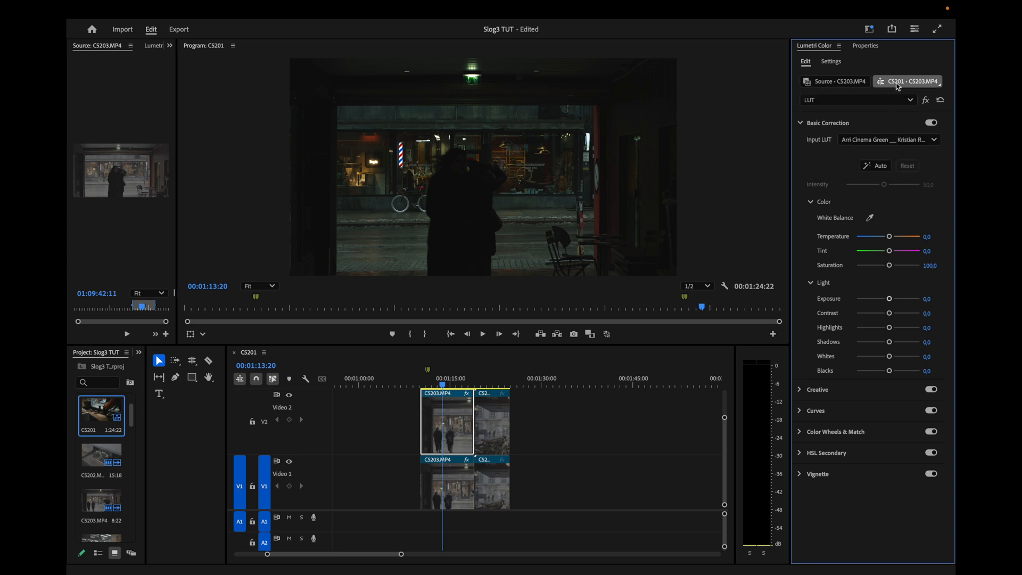
- Push the LUT effect's exposure up to 2,2, then ease it back to 1,9
left_click_drag(887, 299, 891, 299)
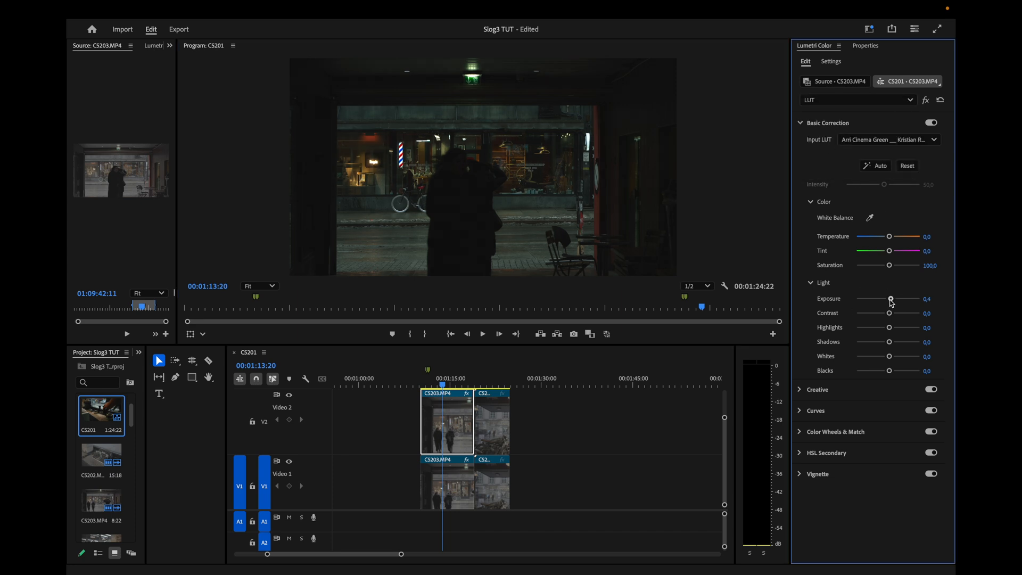
left_click_drag(891, 299, 903, 298)
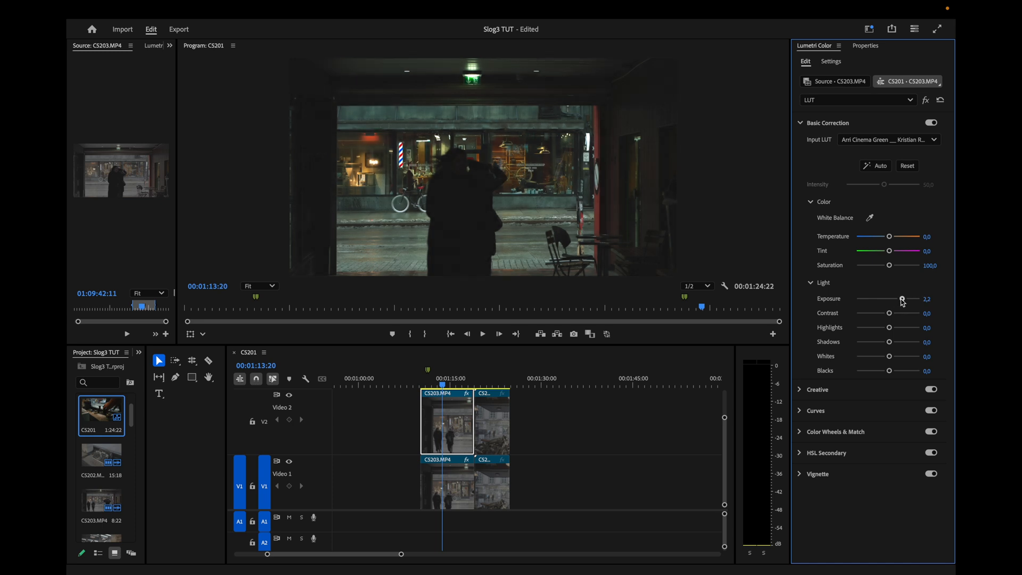
left_click_drag(905, 299, 901, 299)
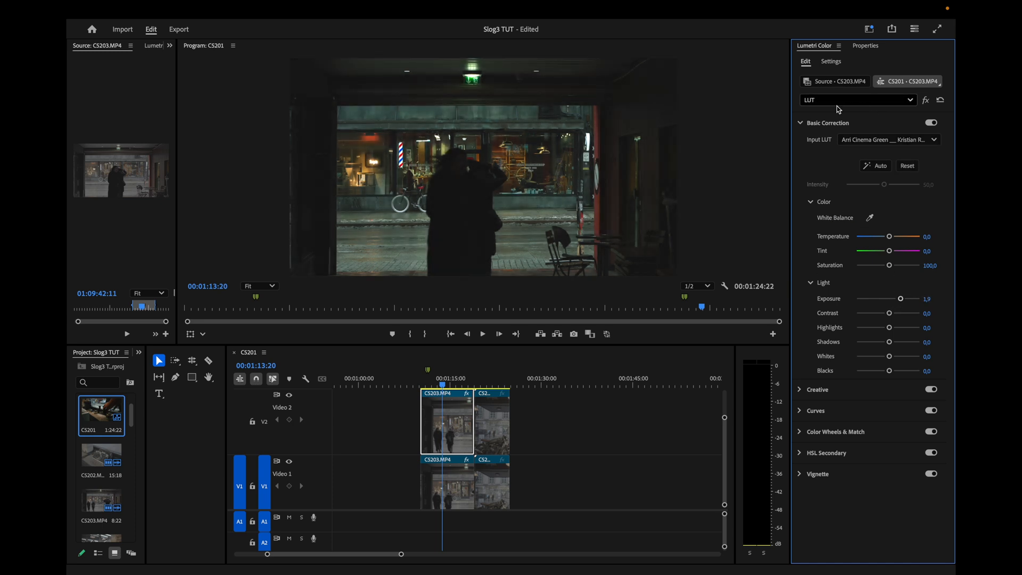
left_click(907, 166)
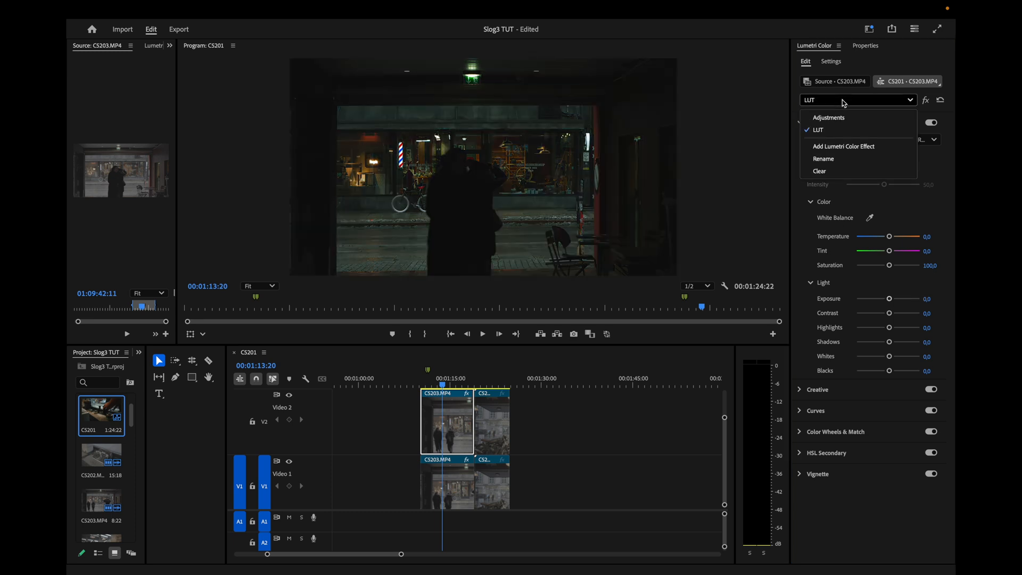
- Close and reopen the Lumetri effect list to pick the Adjustments effect
left_click(828, 117)
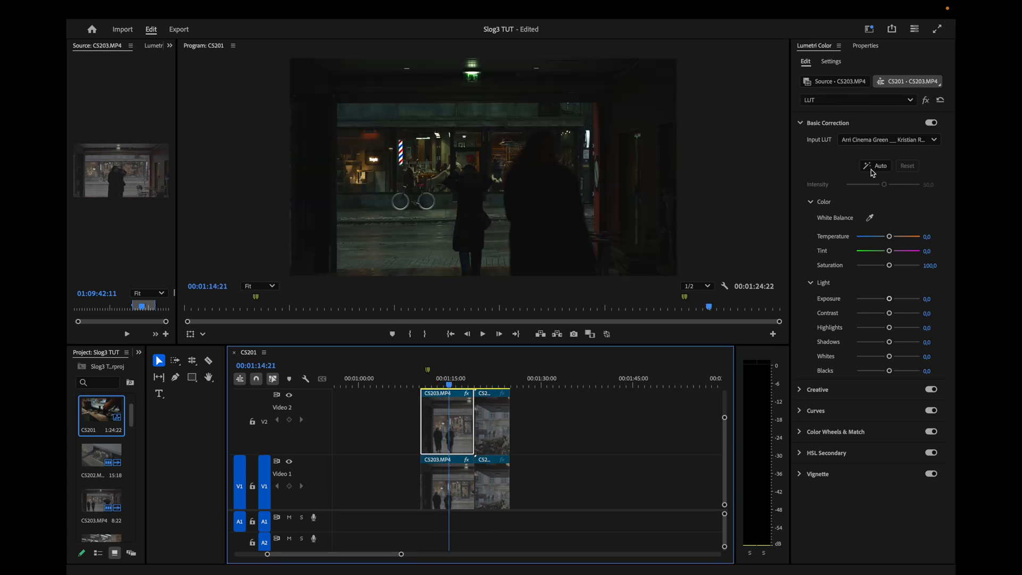
left_click(911, 99)
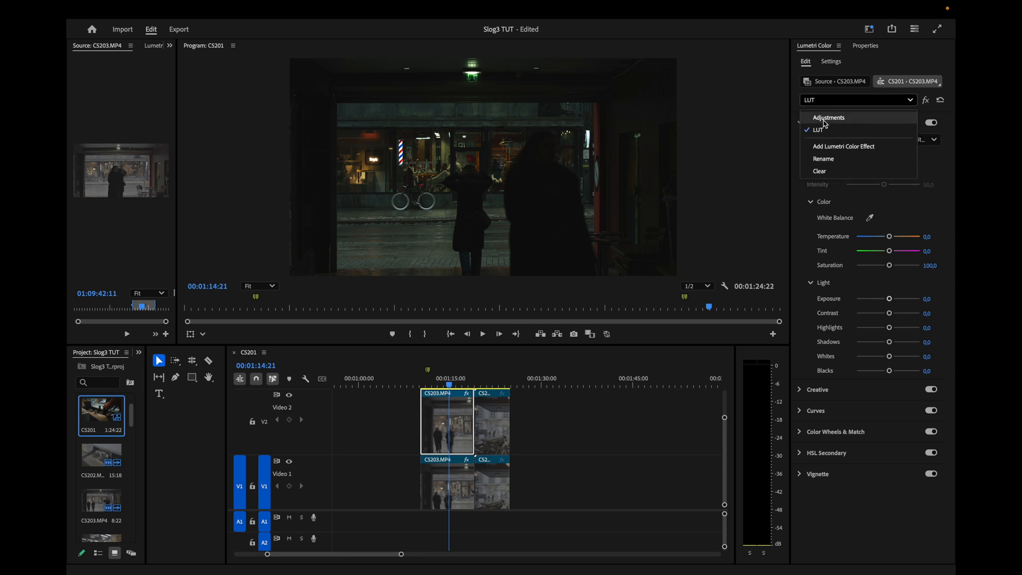
mouse_move(833, 130)
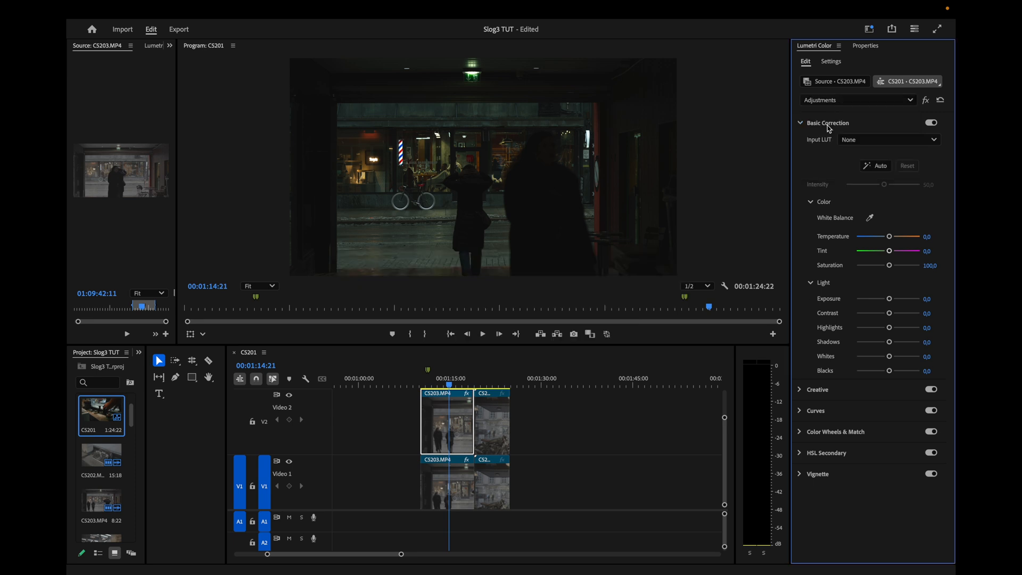
- Set Exposure to 0,7 and darken Shadows to -19,4
left_click_drag(884, 298, 891, 299)
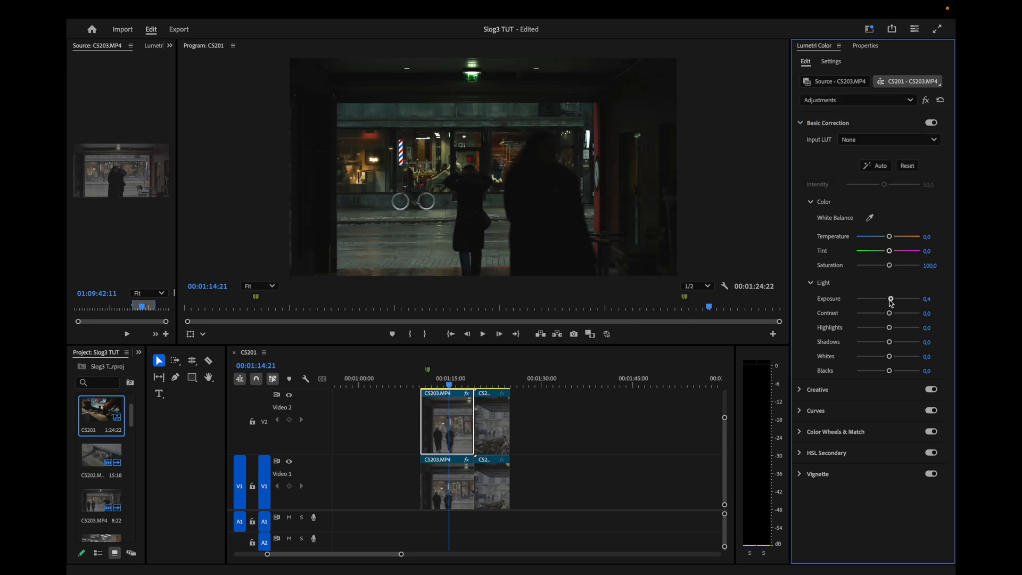
left_click_drag(892, 299, 895, 299)
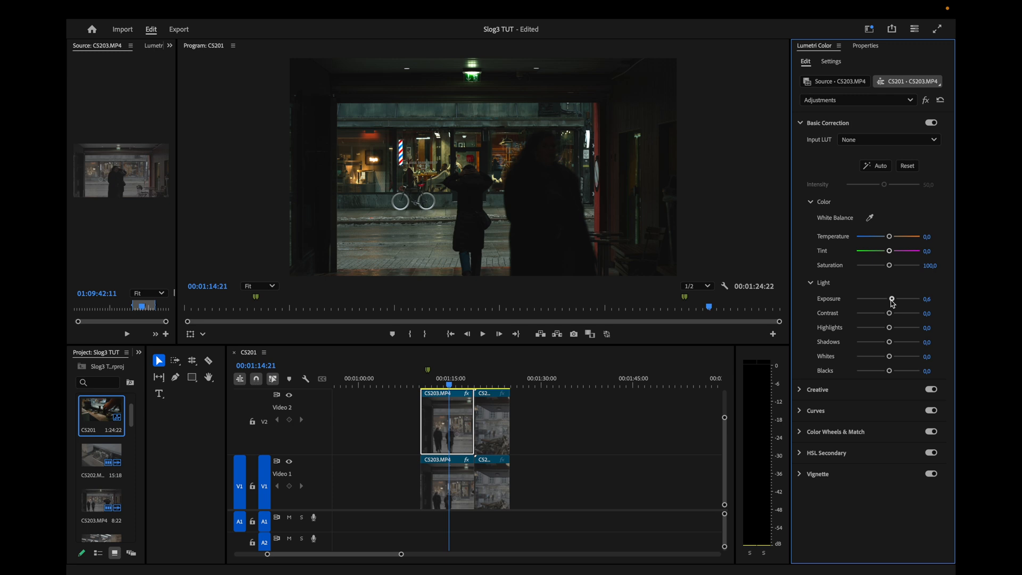
left_click_drag(891, 298, 894, 298)
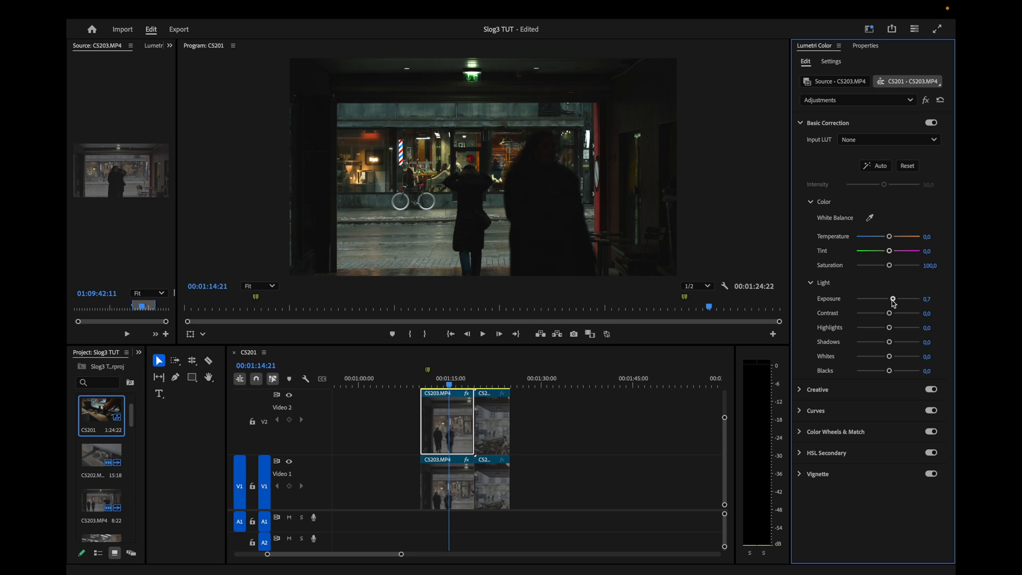
mouse_move(888, 350)
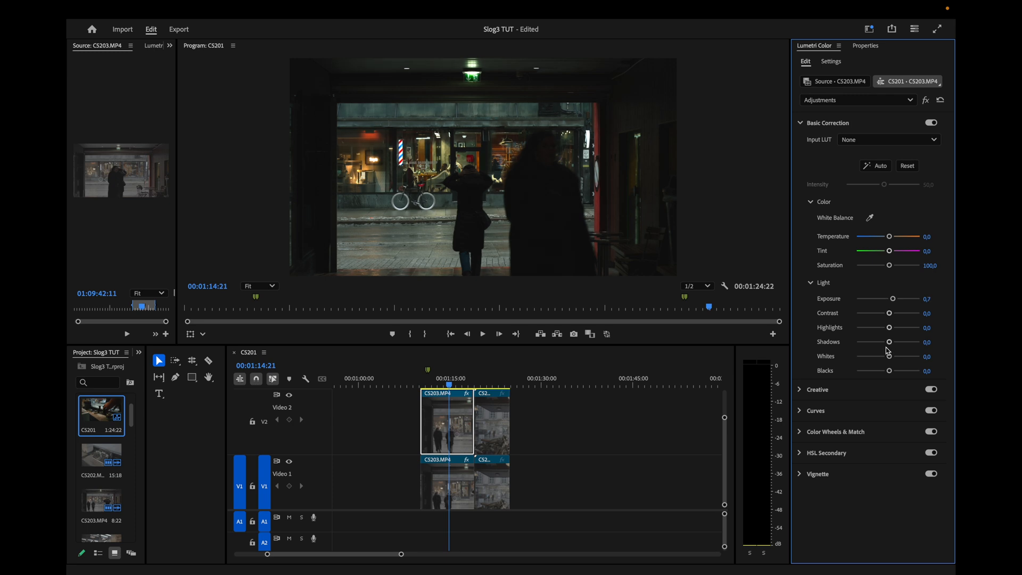
left_click_drag(888, 342, 883, 342)
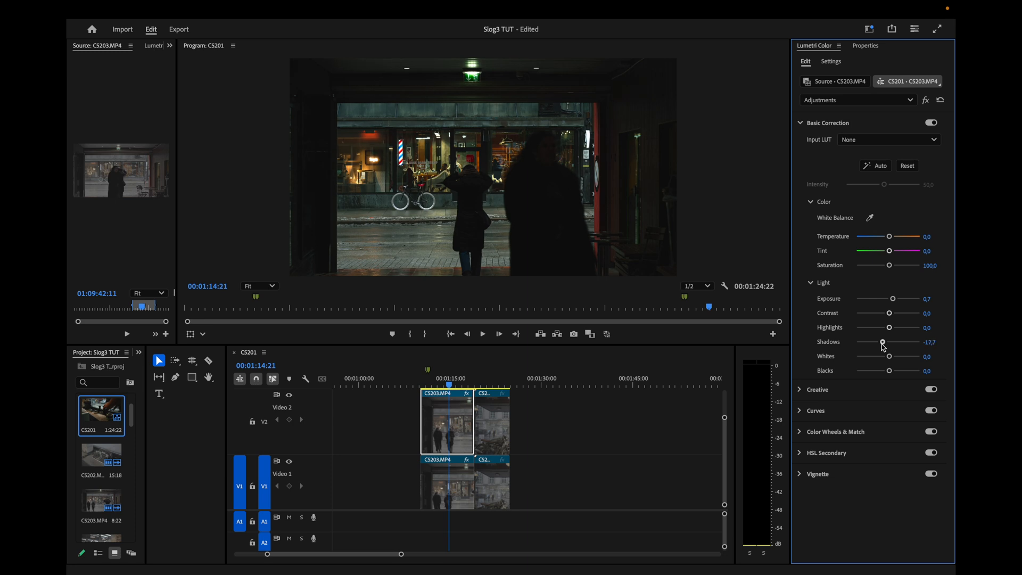
left_click_drag(887, 343, 878, 342)
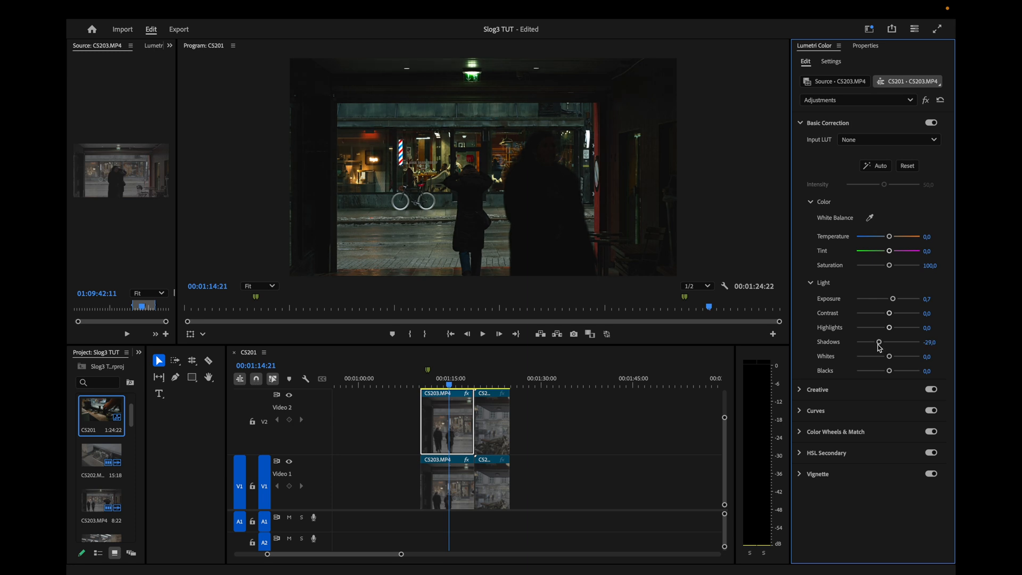
left_click_drag(878, 342, 882, 343)
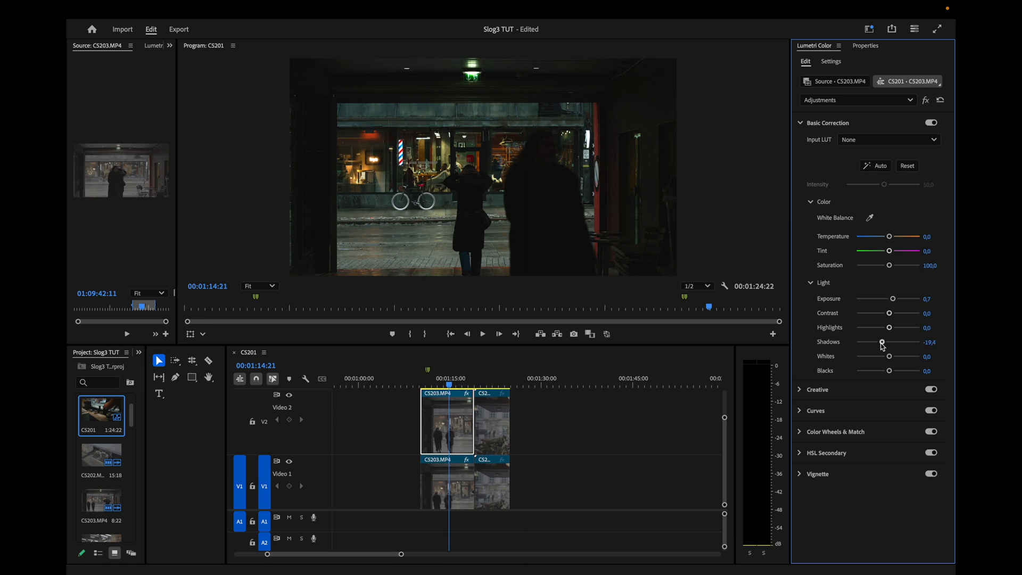
left_click_drag(882, 342, 881, 342)
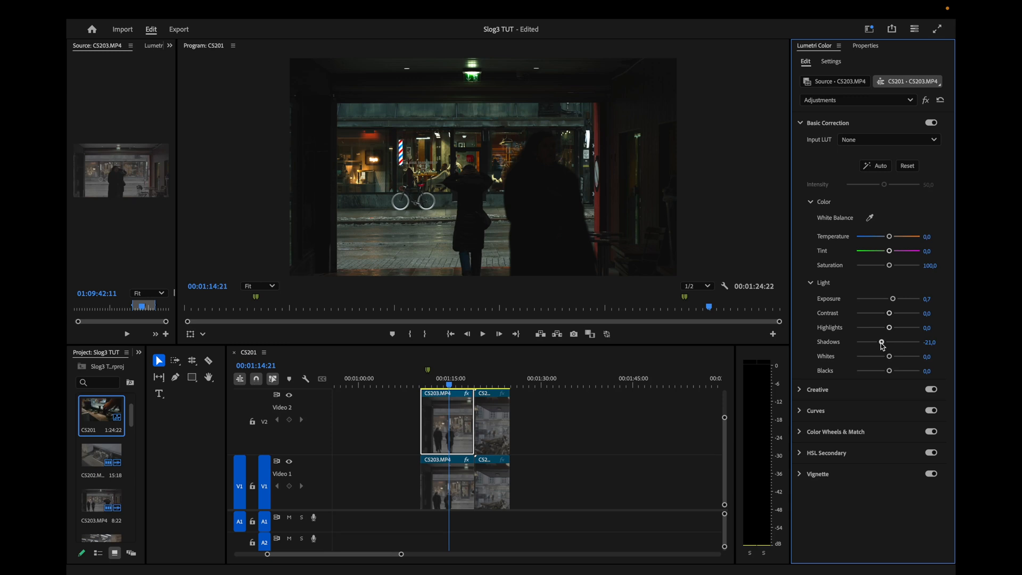
left_click_drag(881, 342, 890, 343)
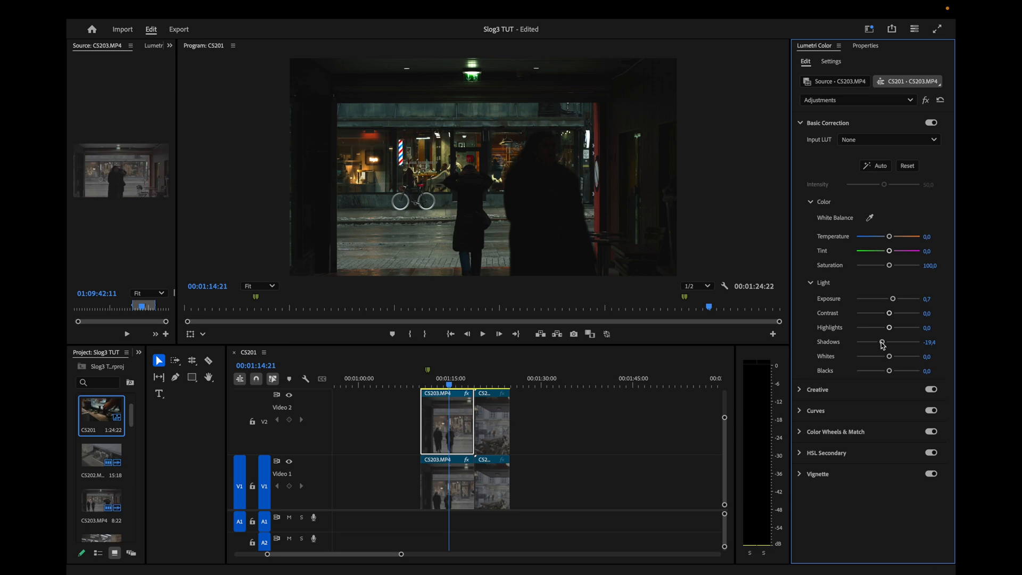
mouse_move(848, 350)
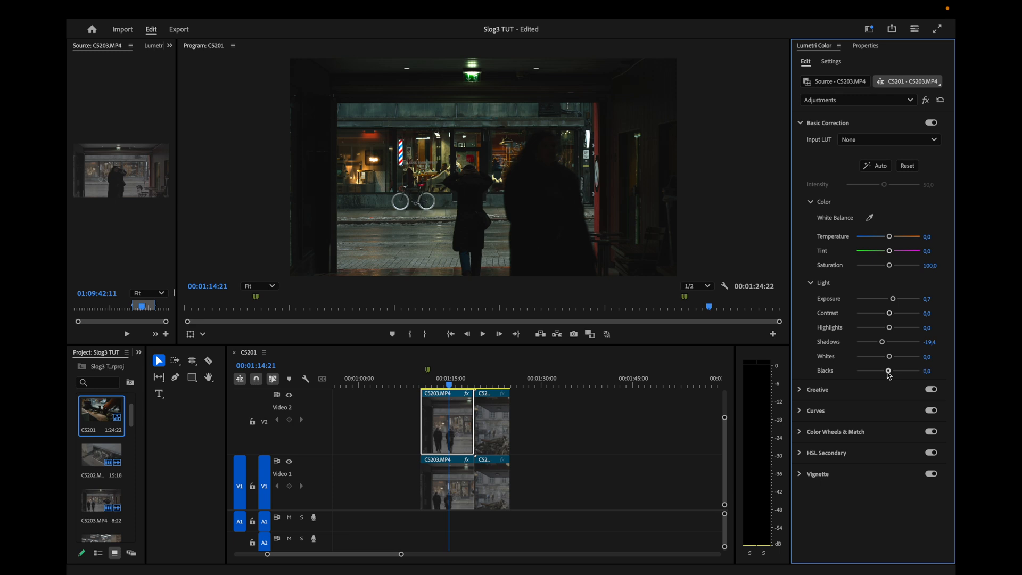
- Deepen Blacks to -29,0 and lift Whites to about 8,1
left_click_drag(888, 373, 886, 374)
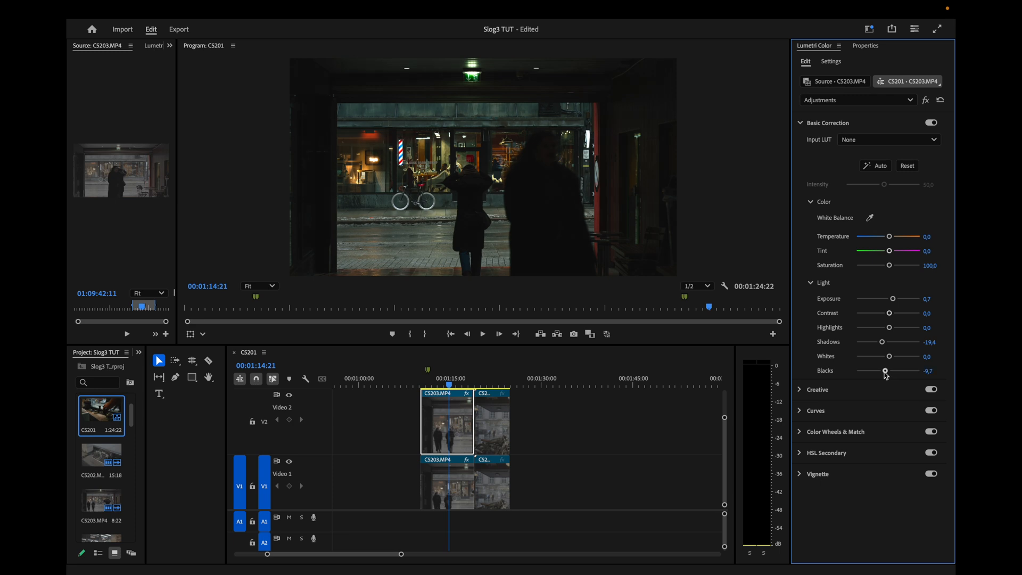
left_click_drag(885, 371, 879, 371)
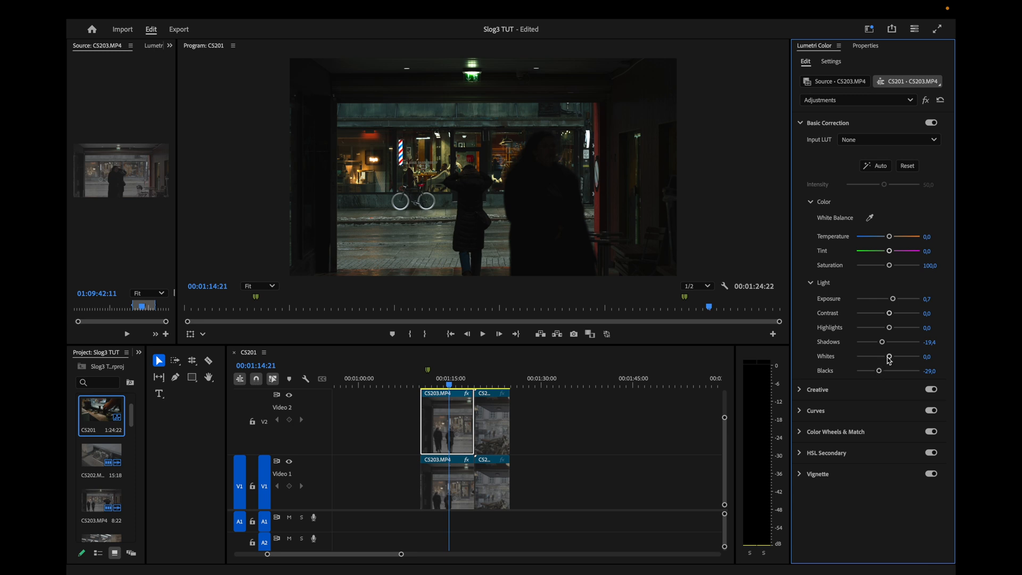
left_click_drag(887, 356, 896, 356)
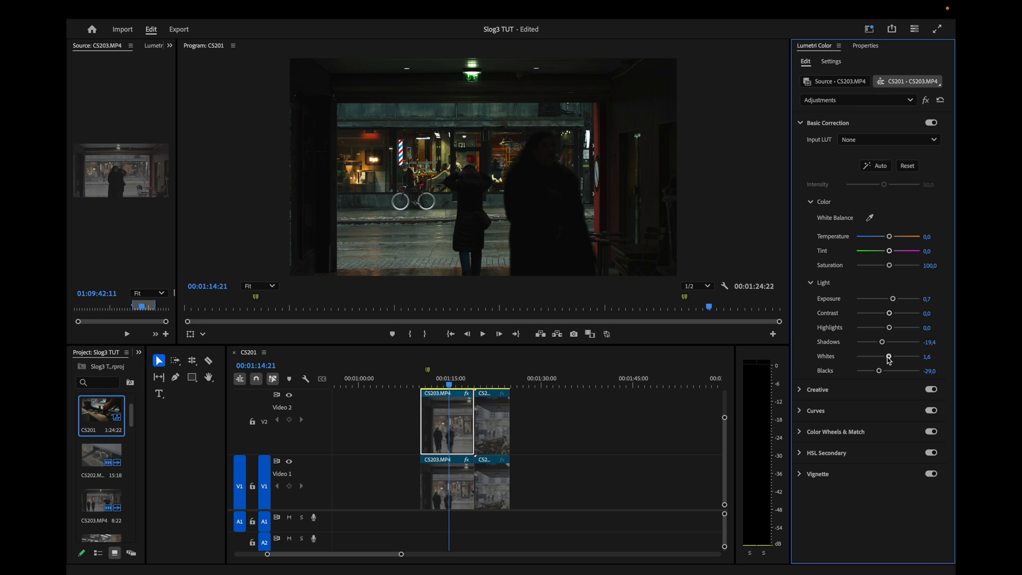
left_click_drag(889, 356, 900, 356)
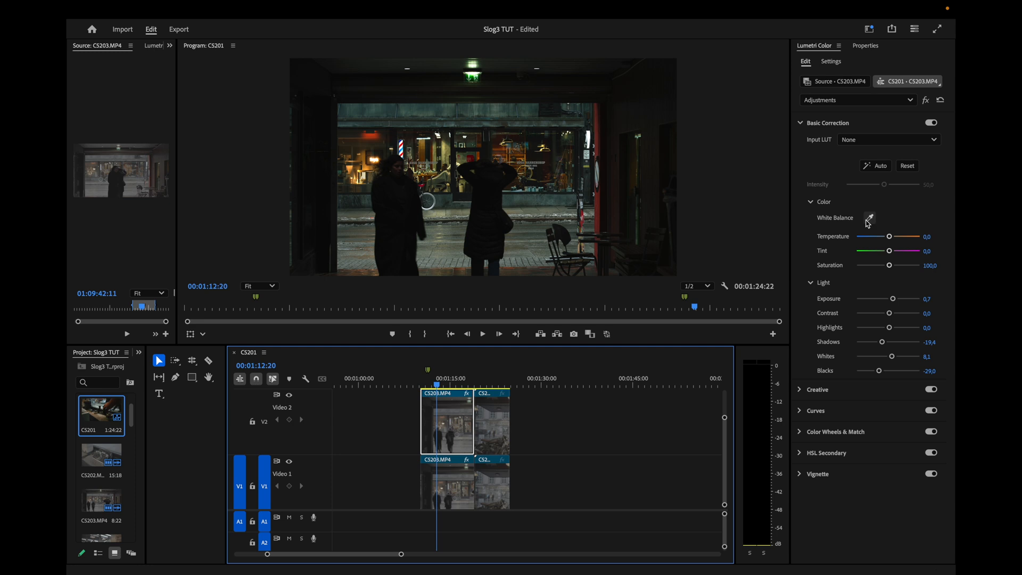
- Warm Temperature to 11,3 and settle Saturation at 93,5
left_click_drag(887, 236, 894, 237)
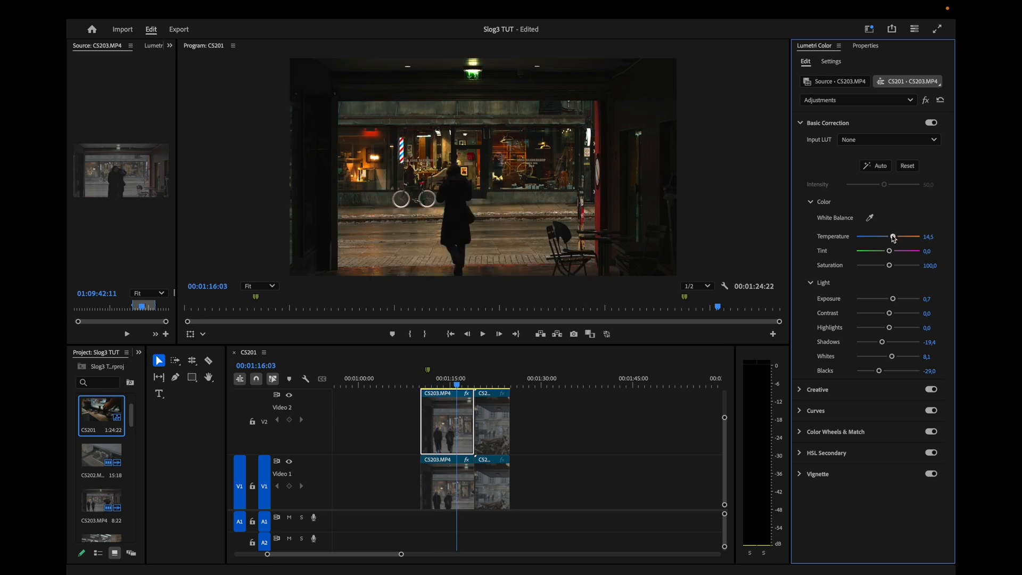
left_click_drag(895, 238, 885, 237)
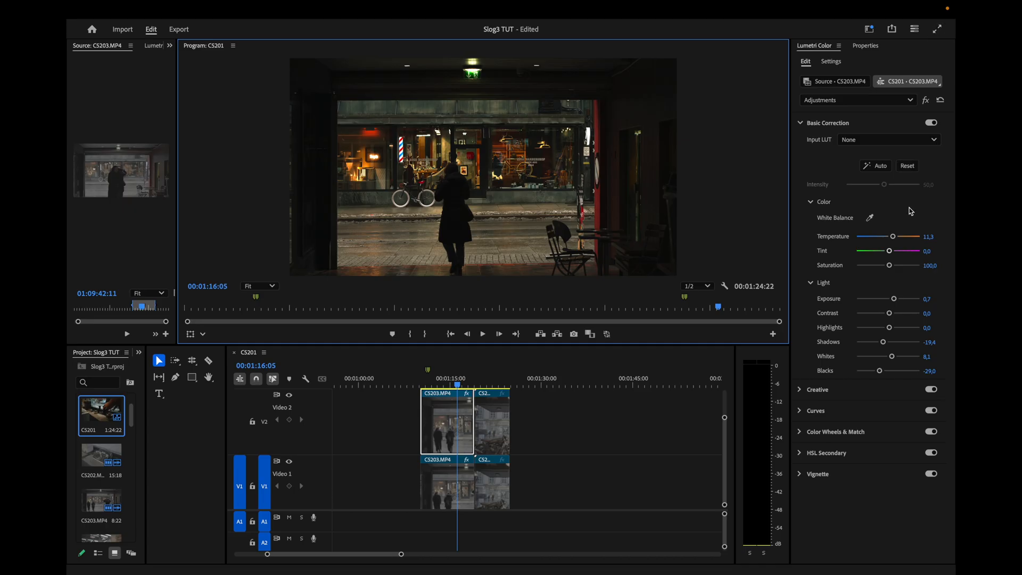
left_click_drag(888, 265, 892, 264)
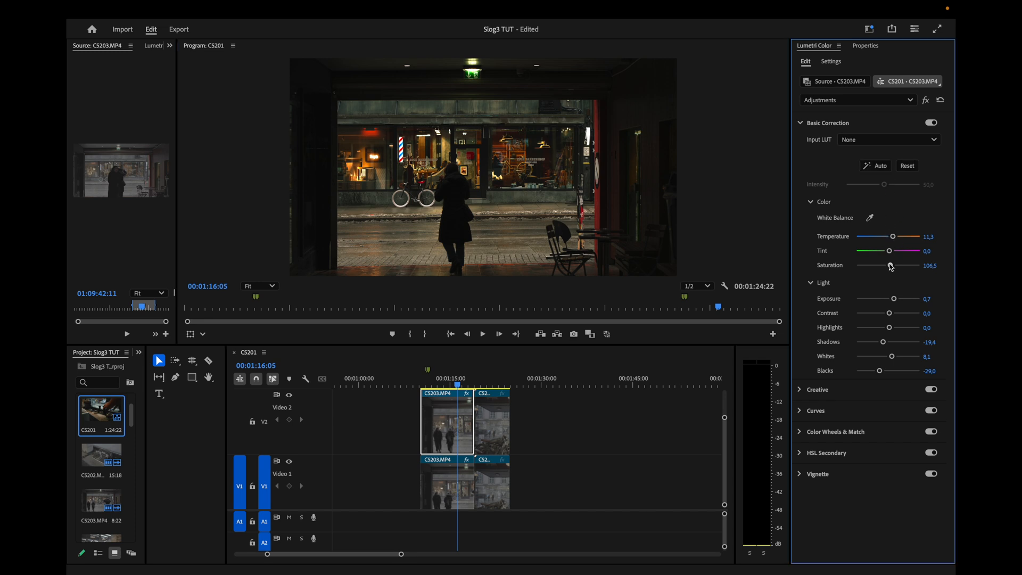
left_click_drag(894, 265, 885, 265)
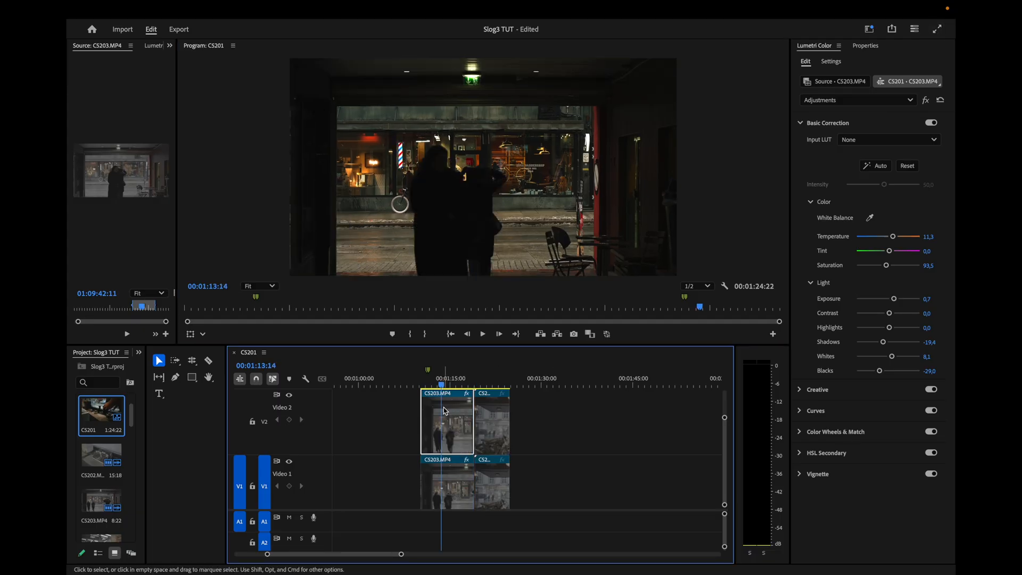
- Paste the first clip's attributes onto CS215, keeping both Lumetri Color effects
left_click(494, 422)
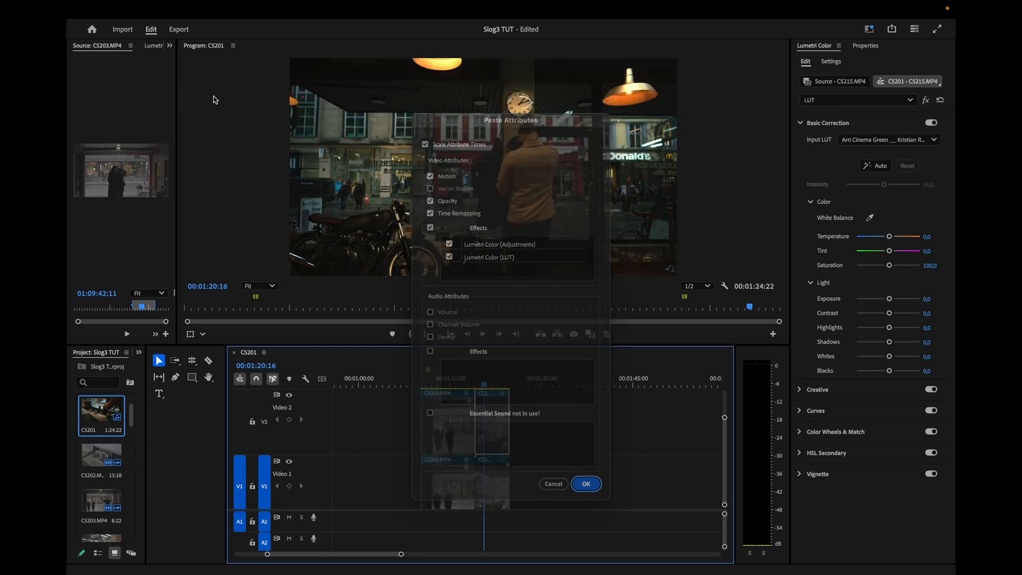
left_click(584, 484)
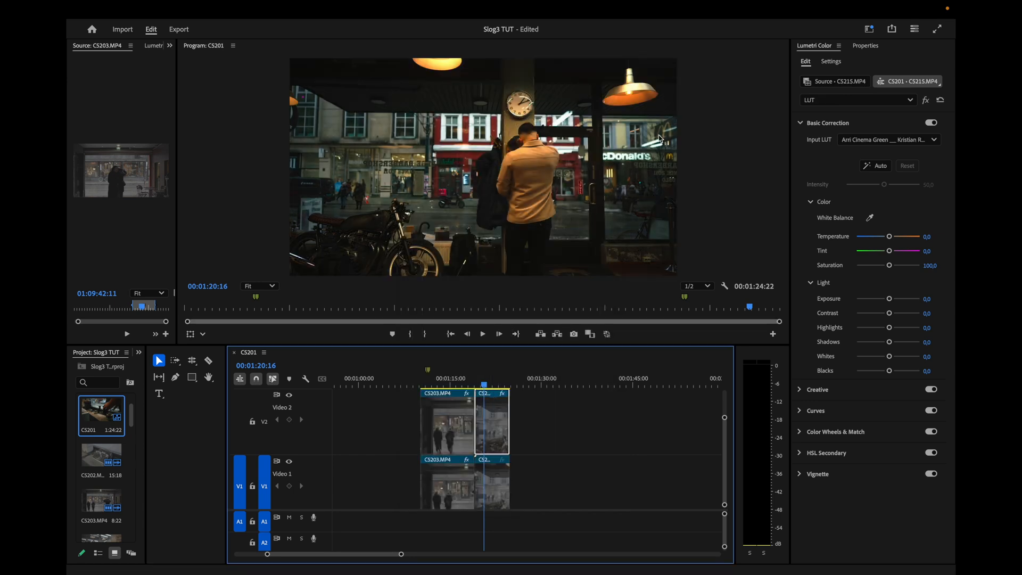
mouse_move(461, 129)
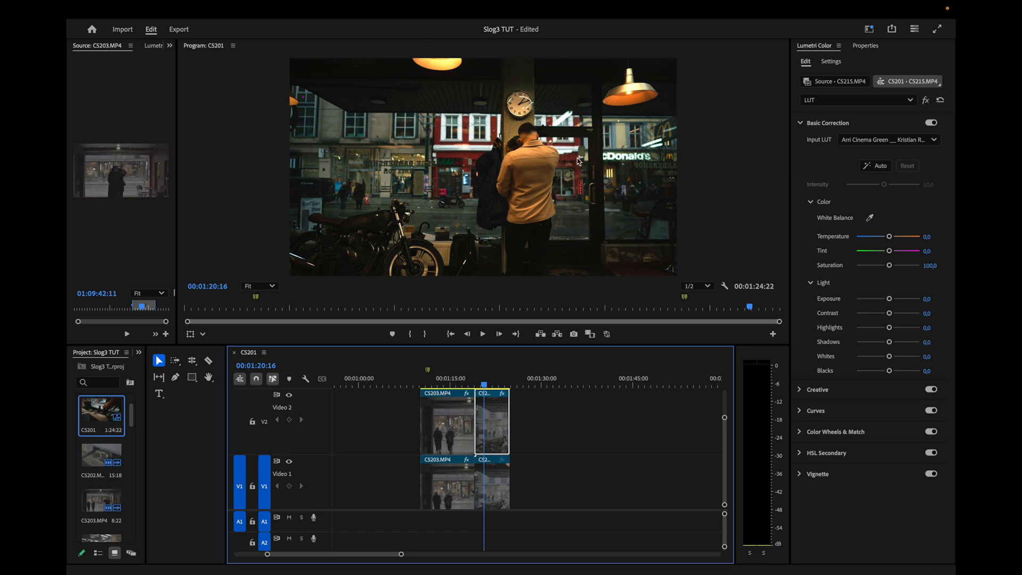
mouse_move(953, 166)
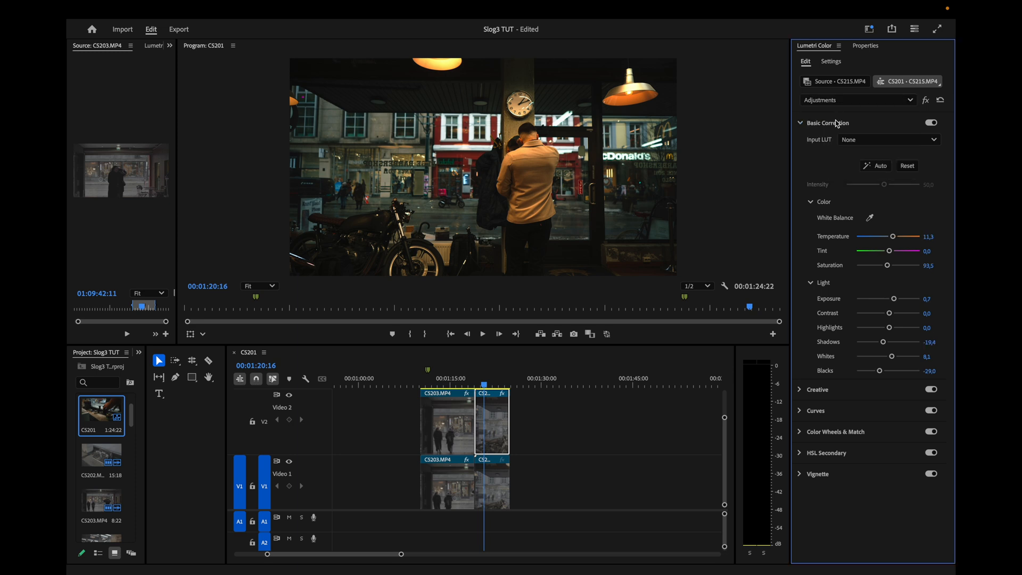
- Try warmer and cooler temperatures on CS215, leaving Temperature at 8,1
left_click_drag(887, 236, 895, 236)
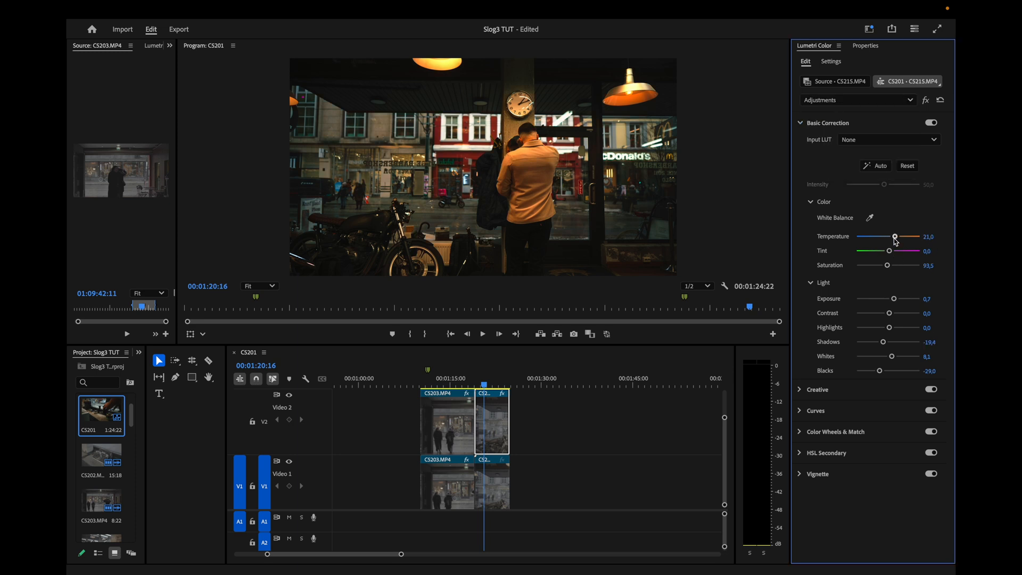
left_click_drag(896, 236, 892, 237)
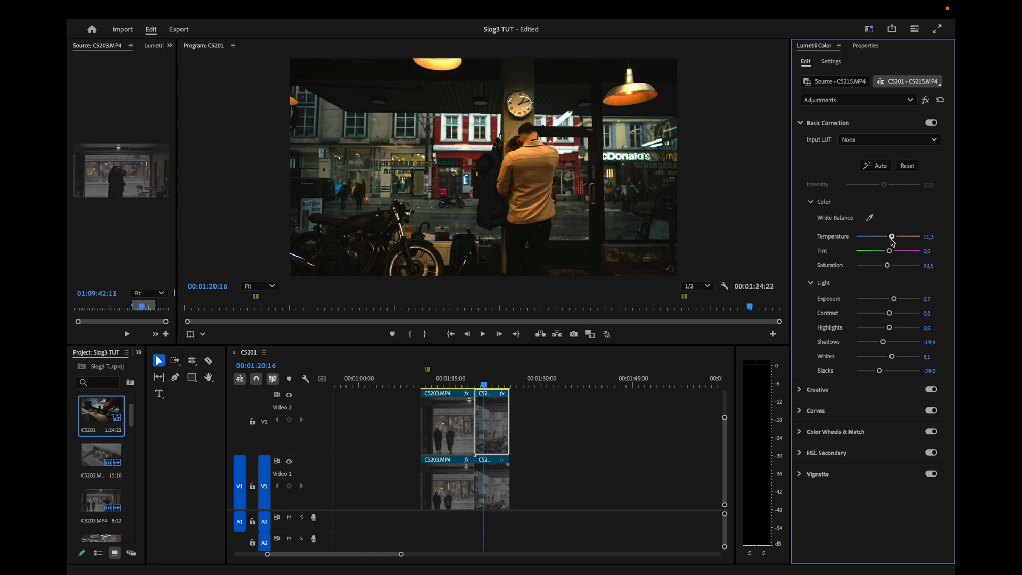
left_click_drag(894, 236, 893, 237)
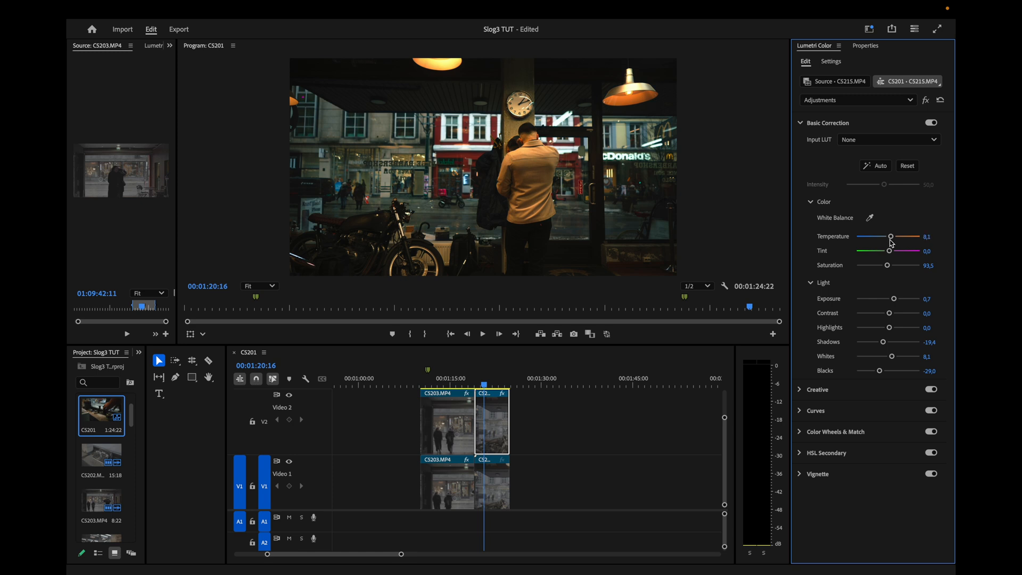
mouse_move(546, 176)
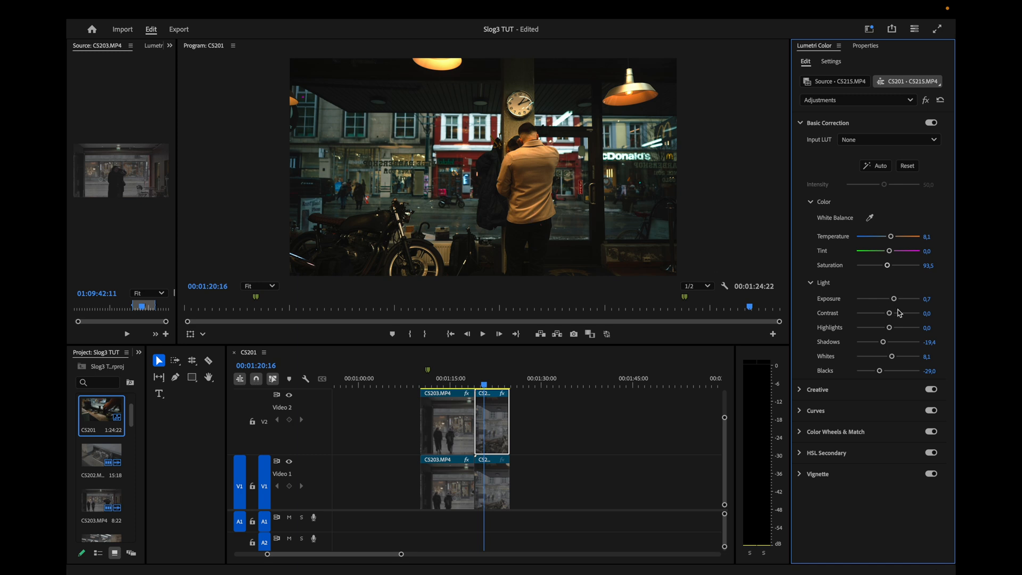
mouse_move(891, 244)
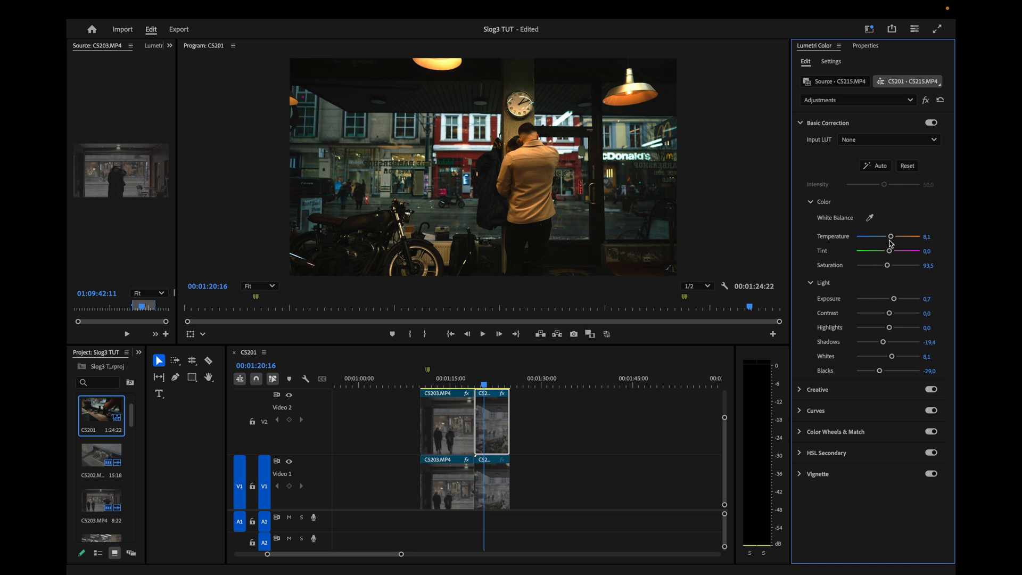
left_click_drag(891, 235, 885, 236)
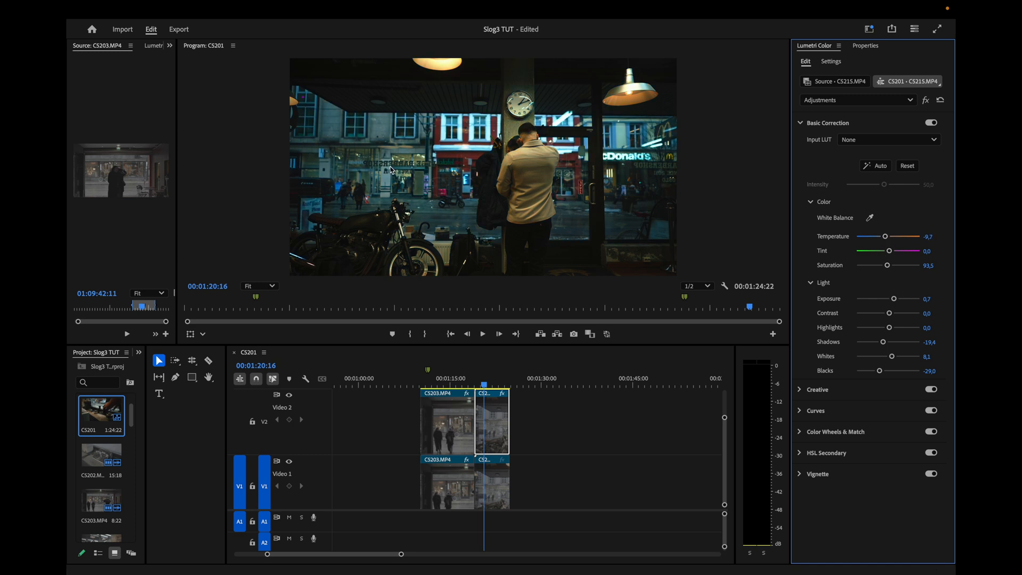
left_click_drag(886, 236, 904, 236)
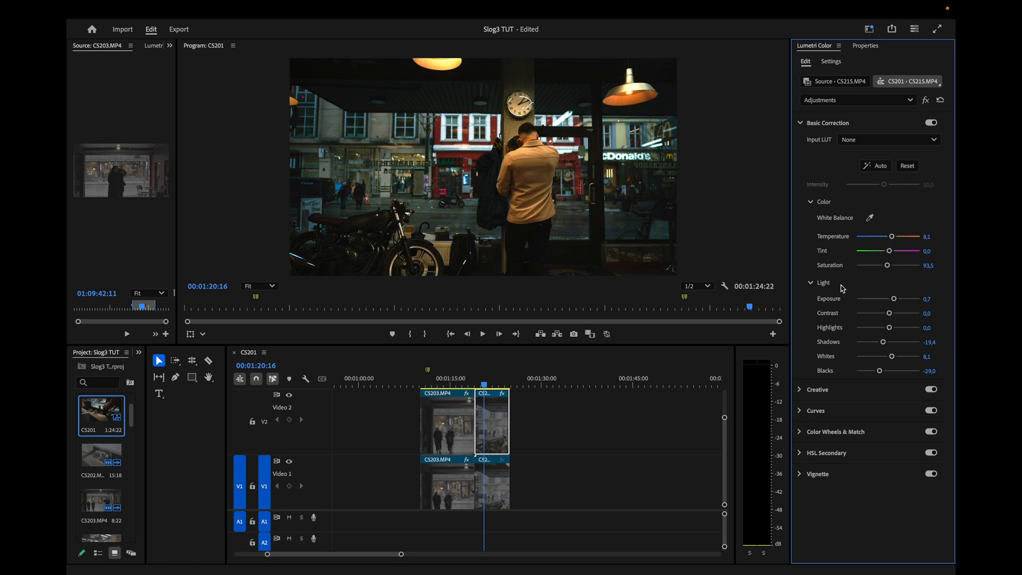
mouse_move(900, 230)
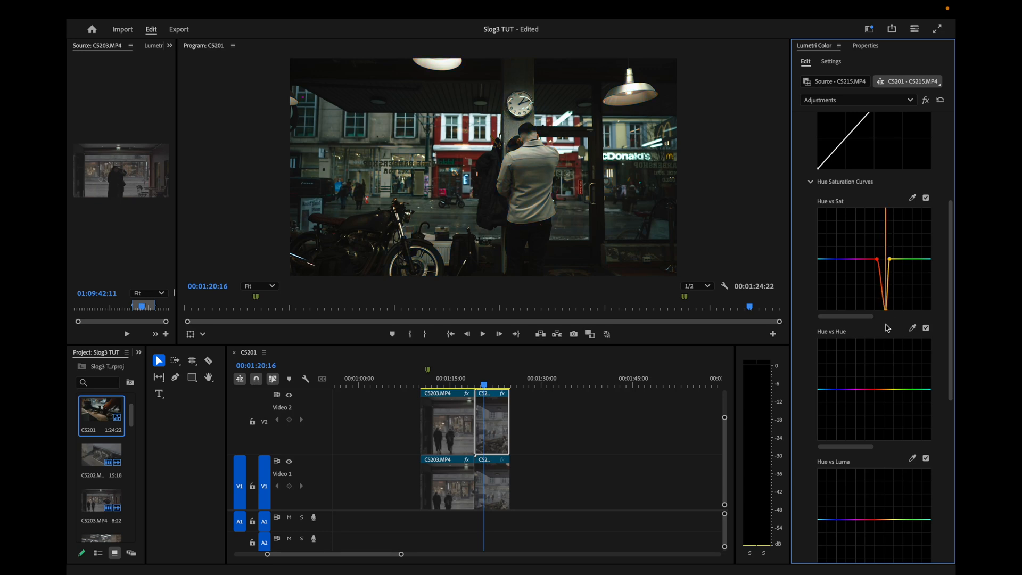
- Raise the orange Hue vs Sat point to a shallow dip so the coat keeps its tan colour
left_click_drag(887, 261, 883, 284)
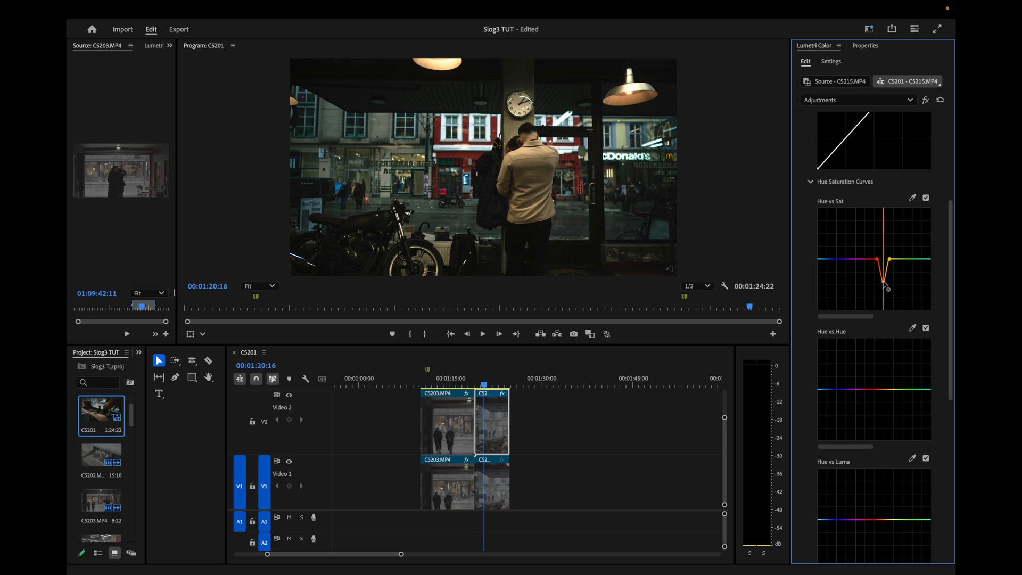
left_click_drag(884, 283, 884, 260)
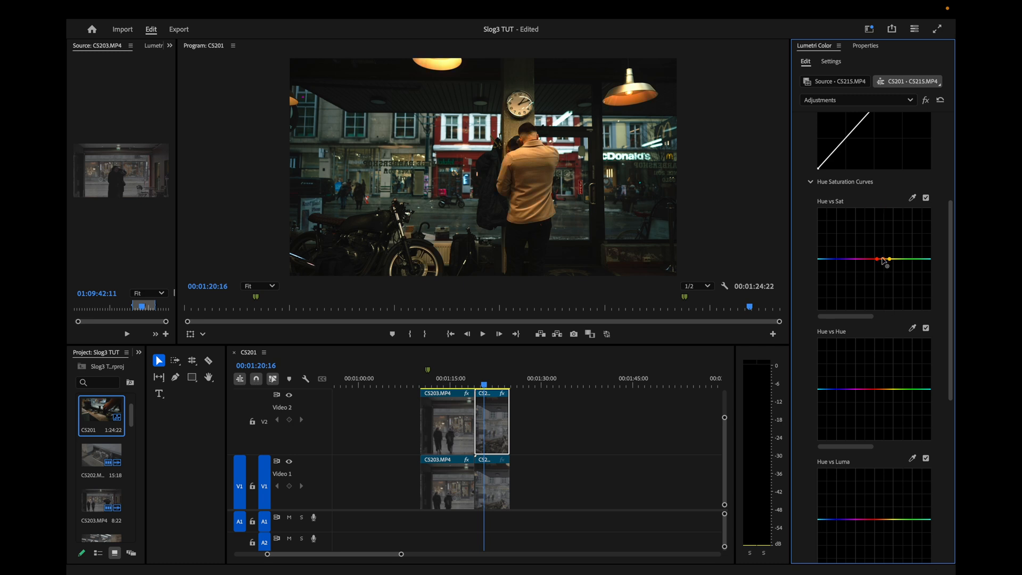
left_click_drag(878, 258, 883, 270)
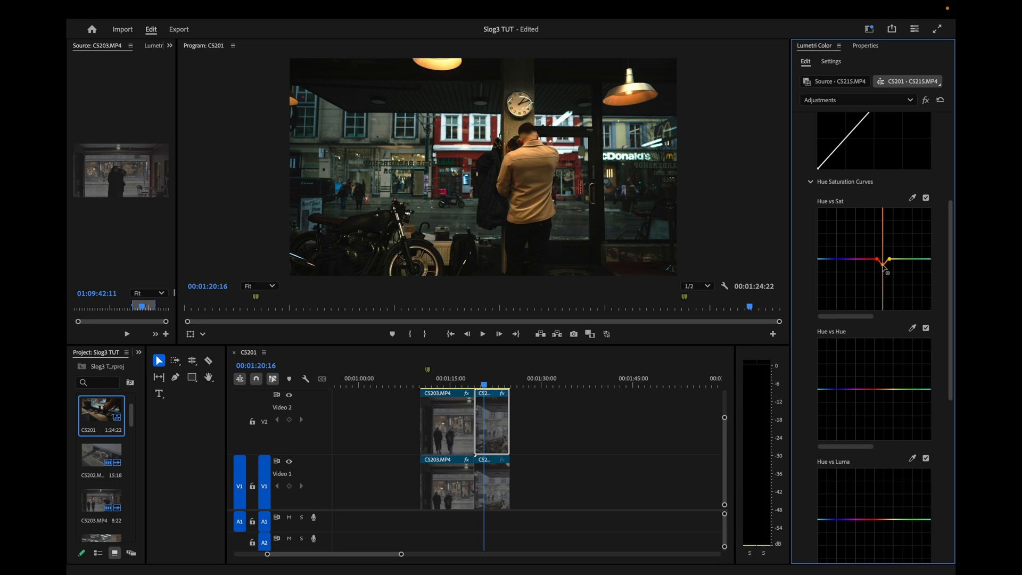
left_click_drag(887, 264, 886, 264)
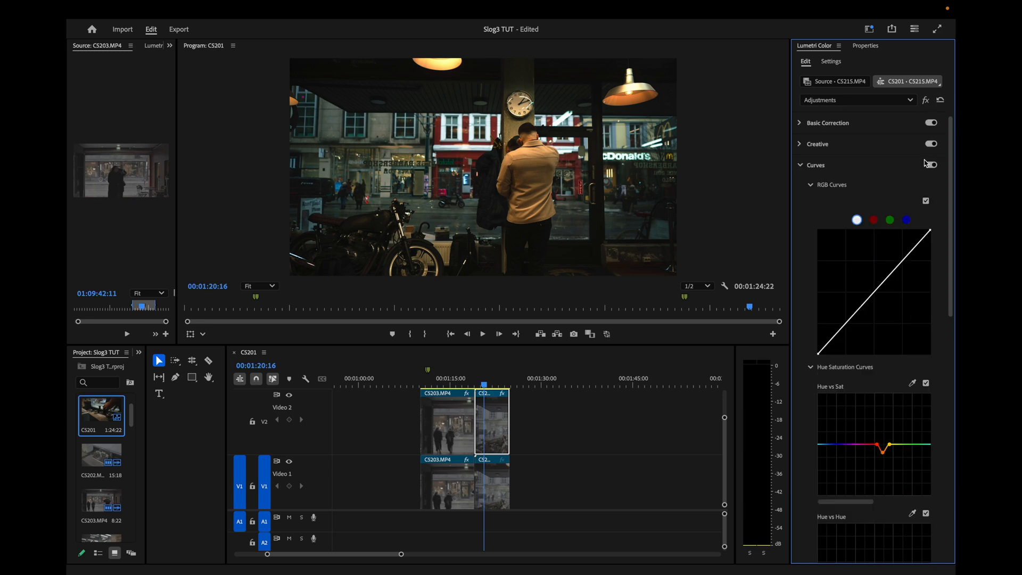
left_click(931, 165)
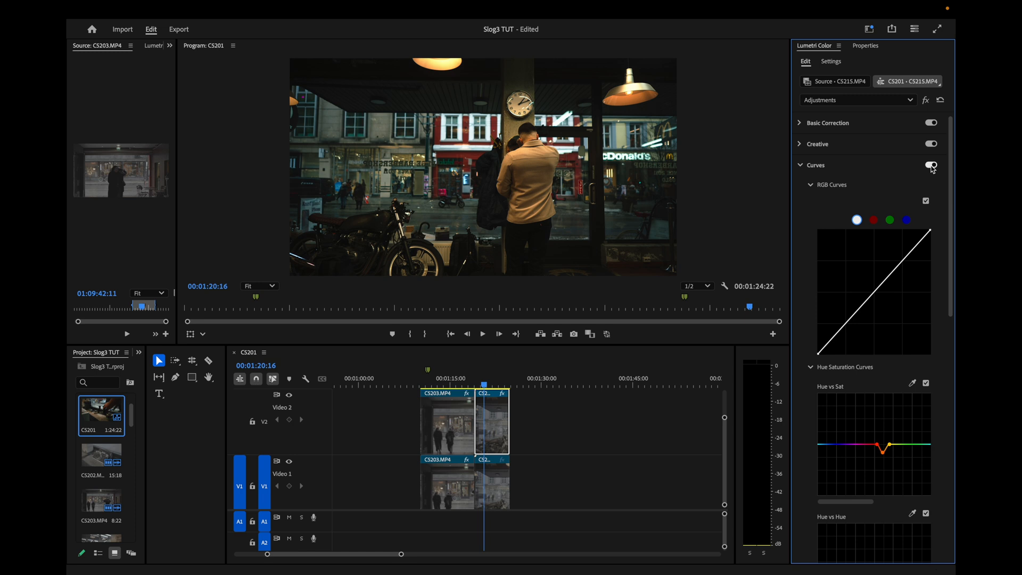
left_click(931, 165)
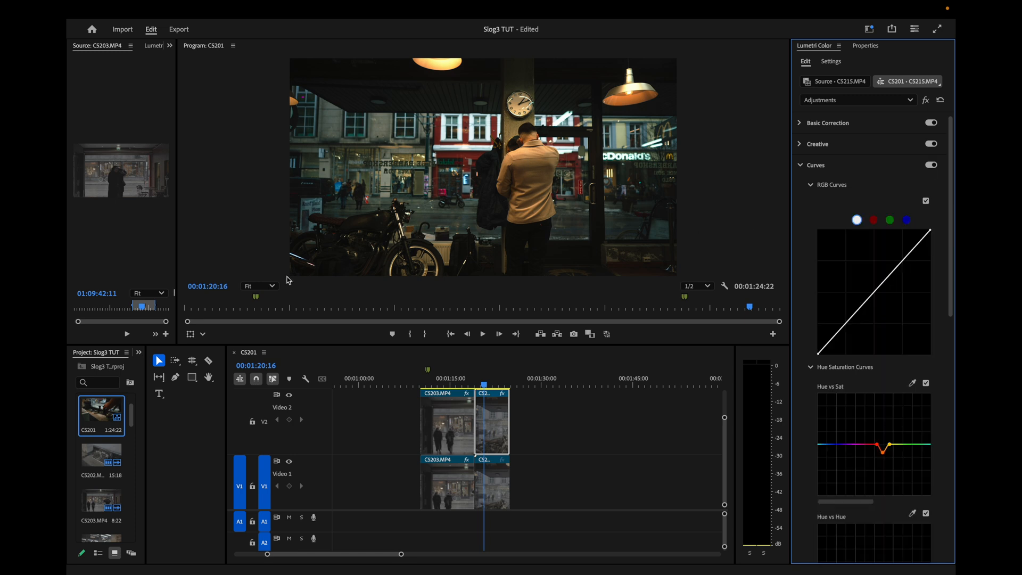
left_click(256, 285)
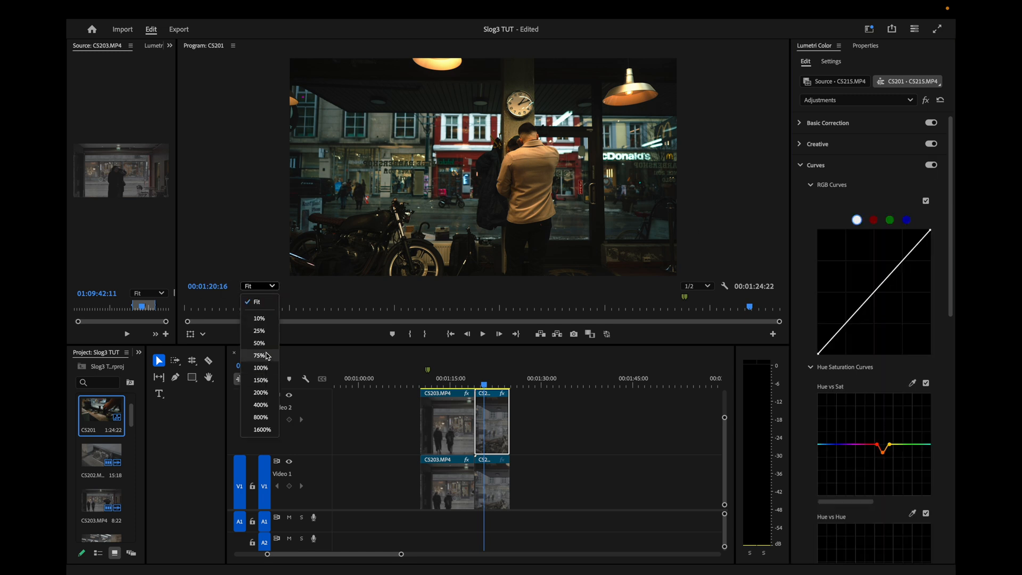
left_click(259, 355)
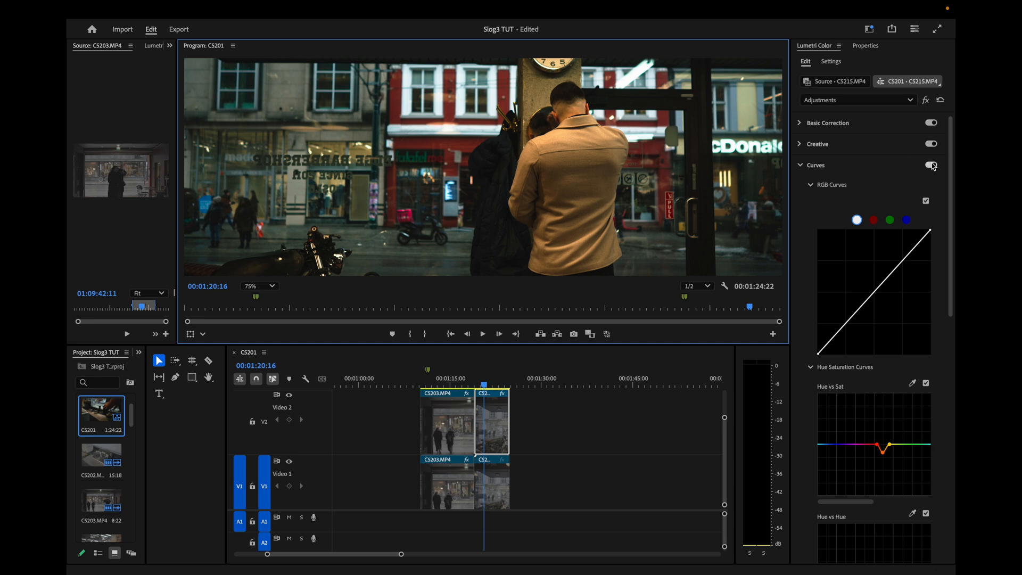
left_click(932, 165)
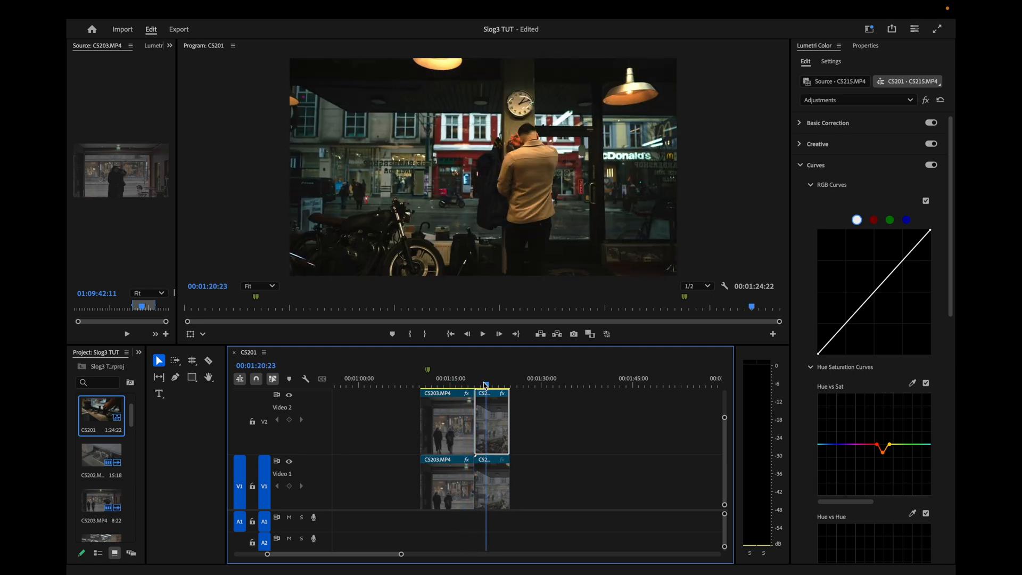
- Warm the CS215 clip by raising Temperature in Basic Correction
left_click(828, 122)
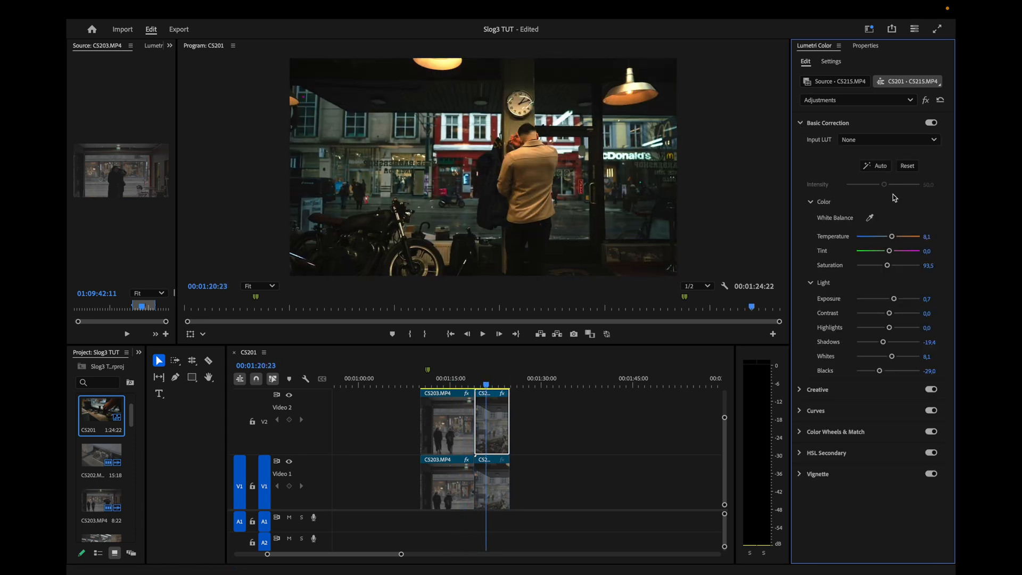
left_click_drag(891, 237, 894, 237)
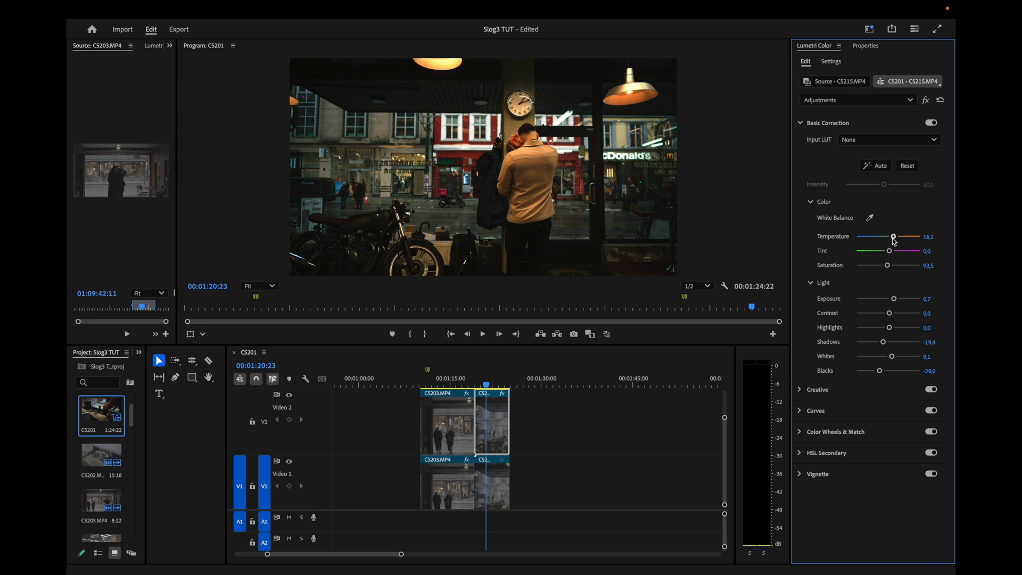
left_click_drag(893, 238, 873, 238)
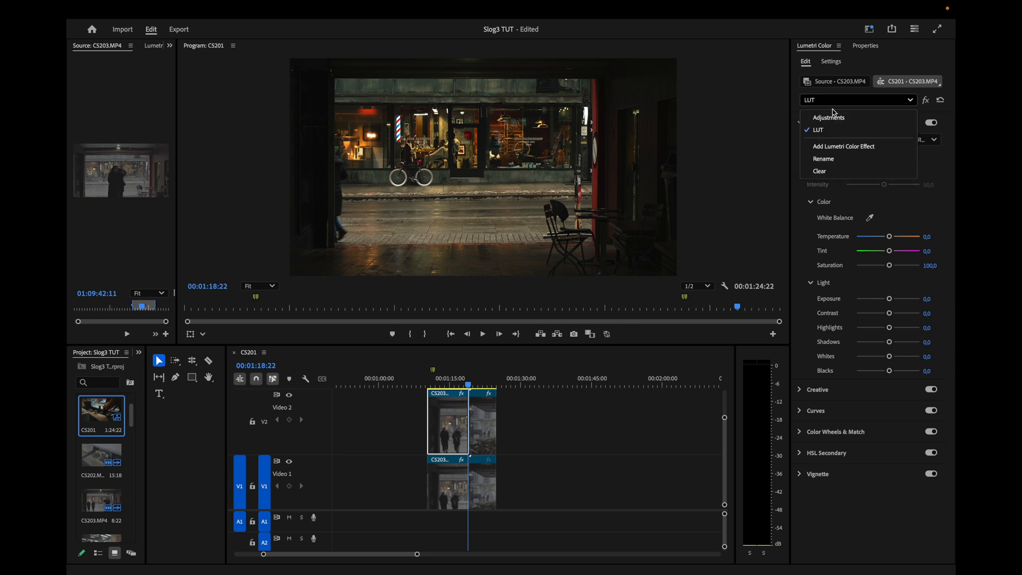
- Set the CS203 clip's Adjustments Temperature to 11.3, Saturation at 93.5
left_click(829, 117)
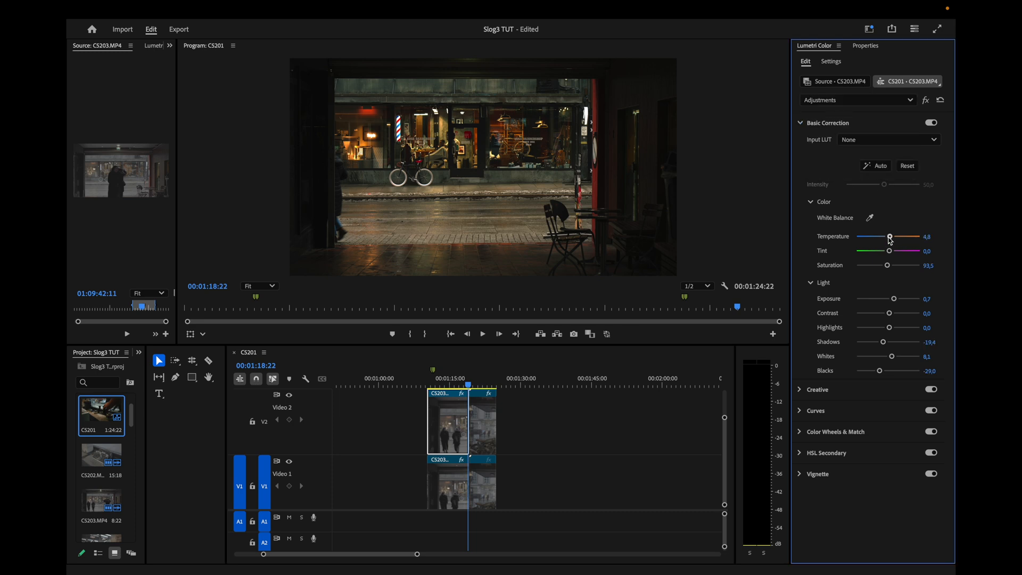
left_click_drag(889, 236, 893, 236)
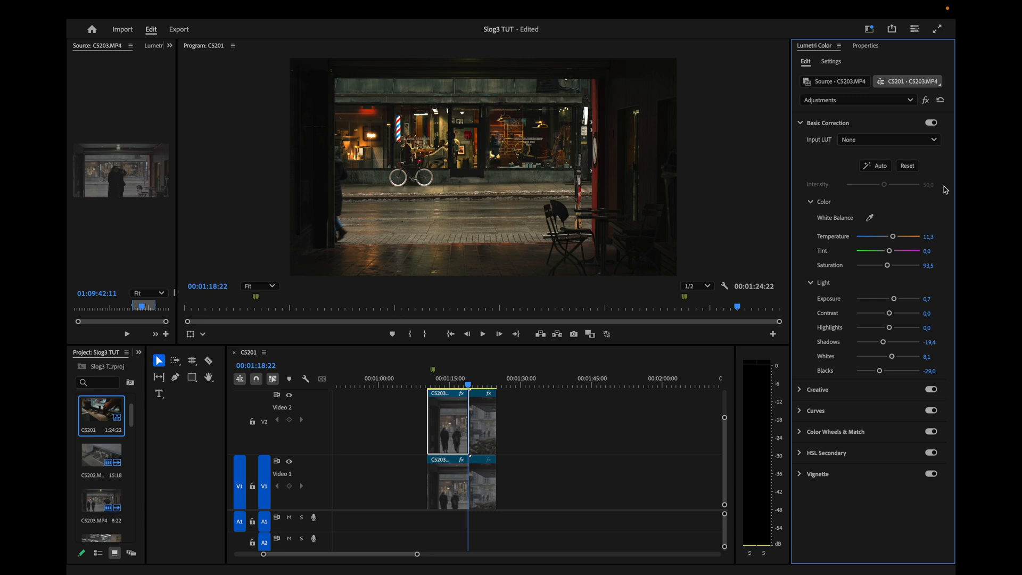
mouse_move(867, 370)
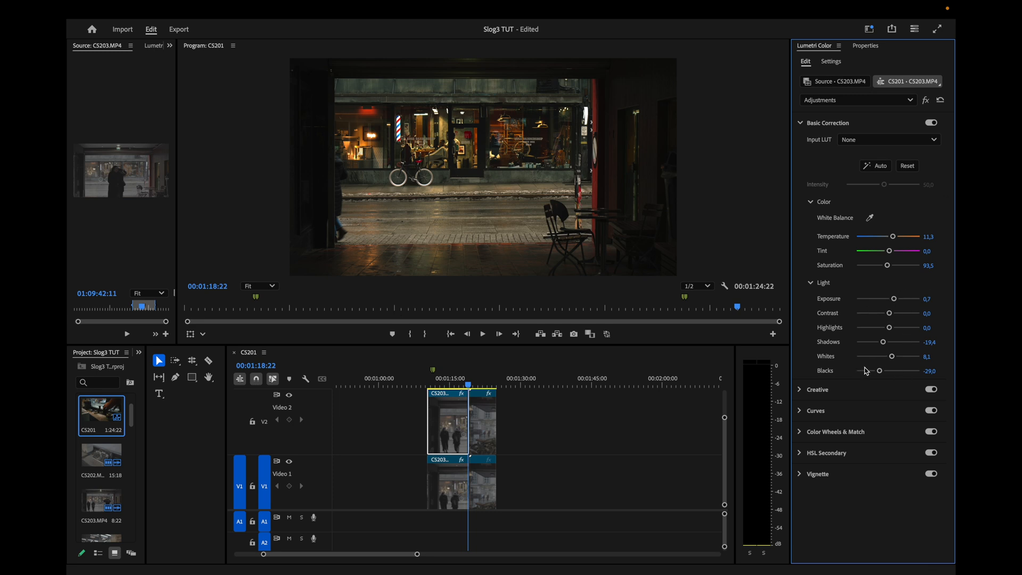
mouse_move(881, 323)
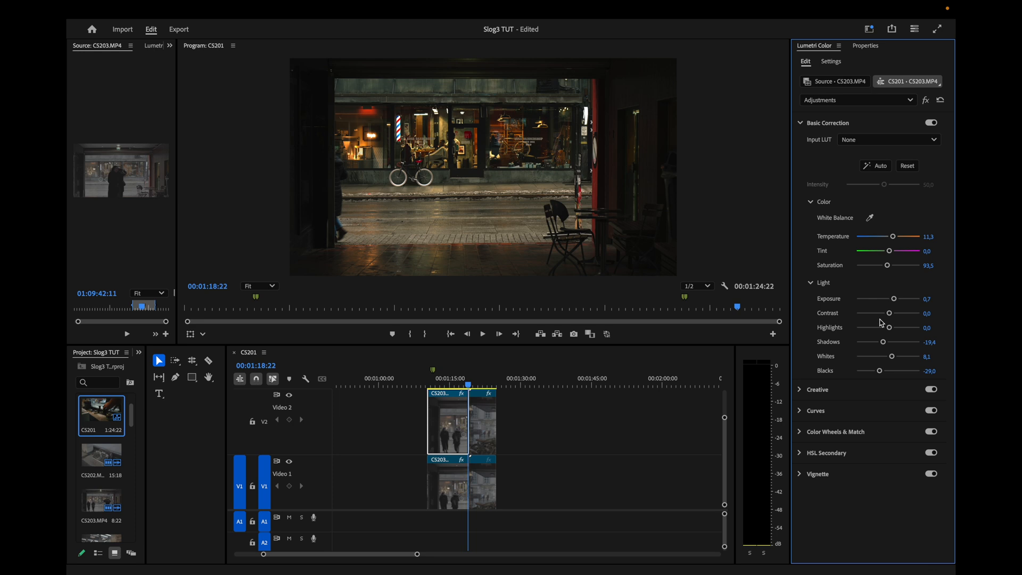